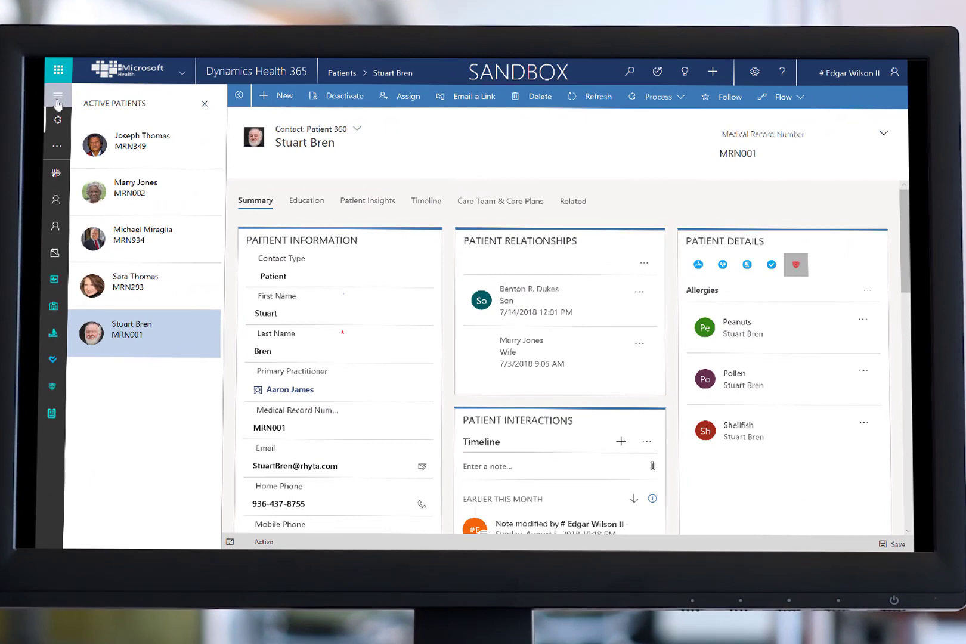
left_click(57, 99)
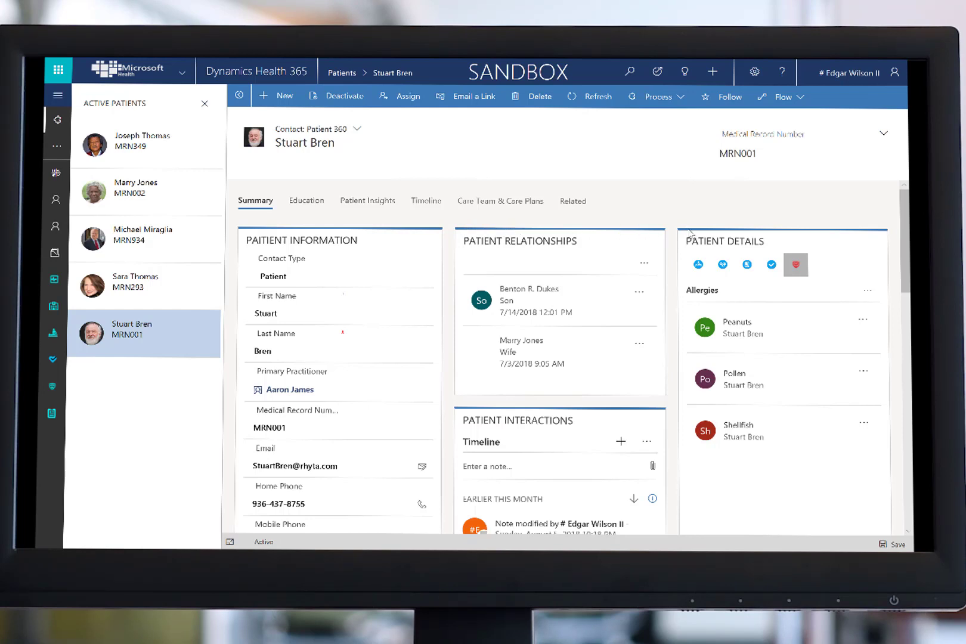
left_click(697, 265)
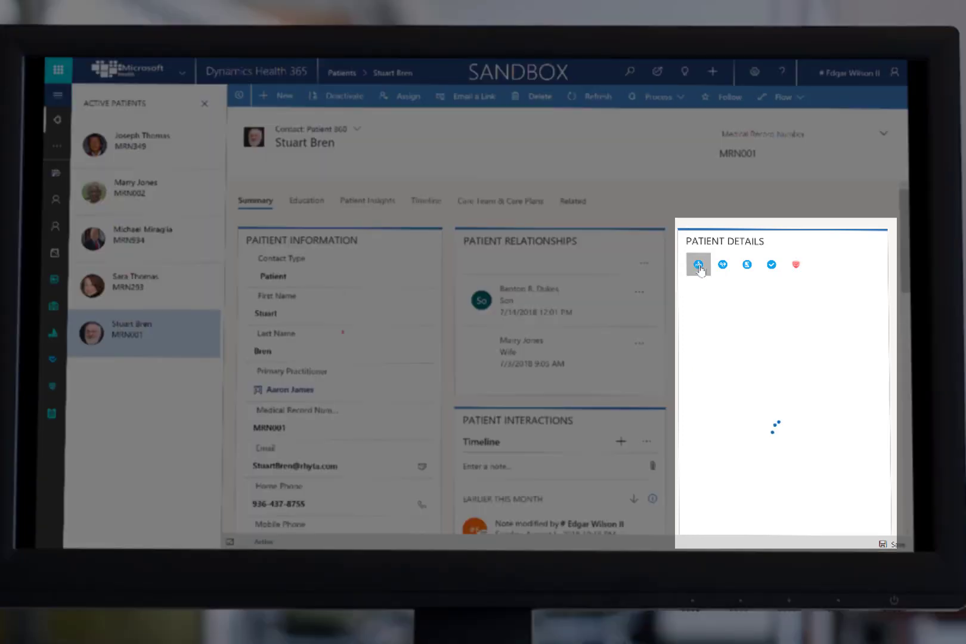
left_click(698, 265)
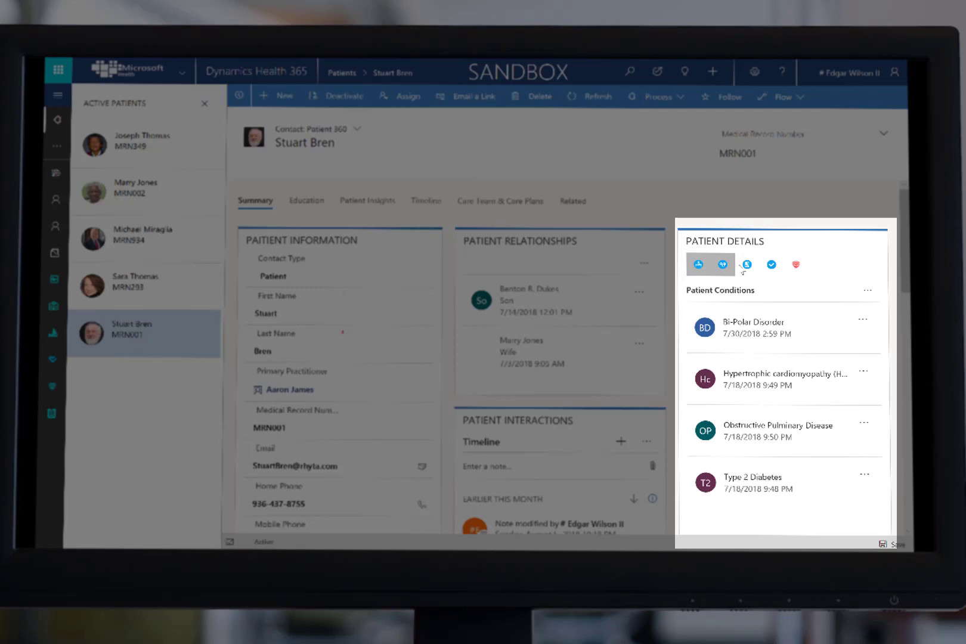
left_click(770, 265)
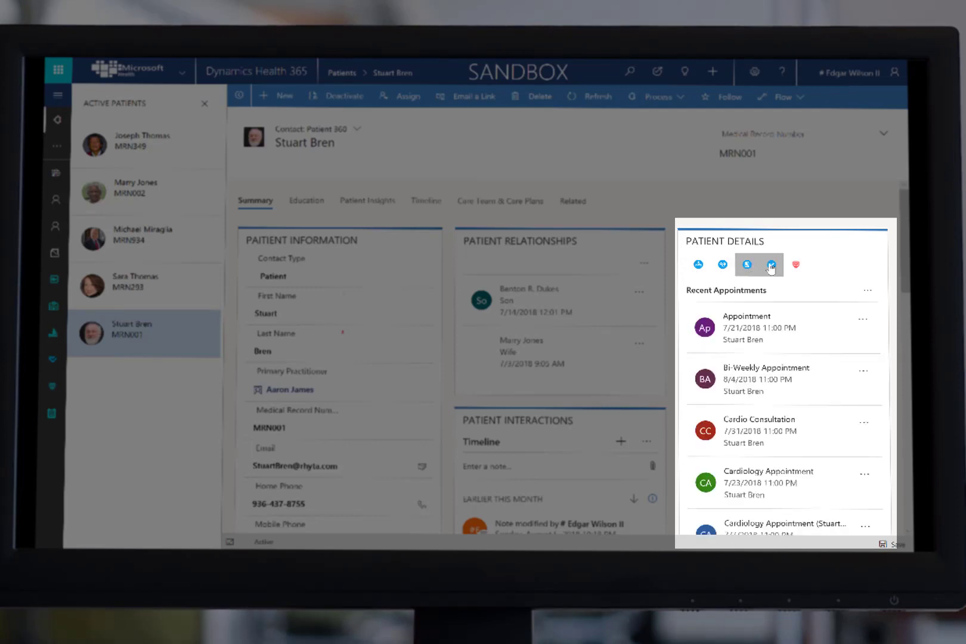
left_click(770, 265)
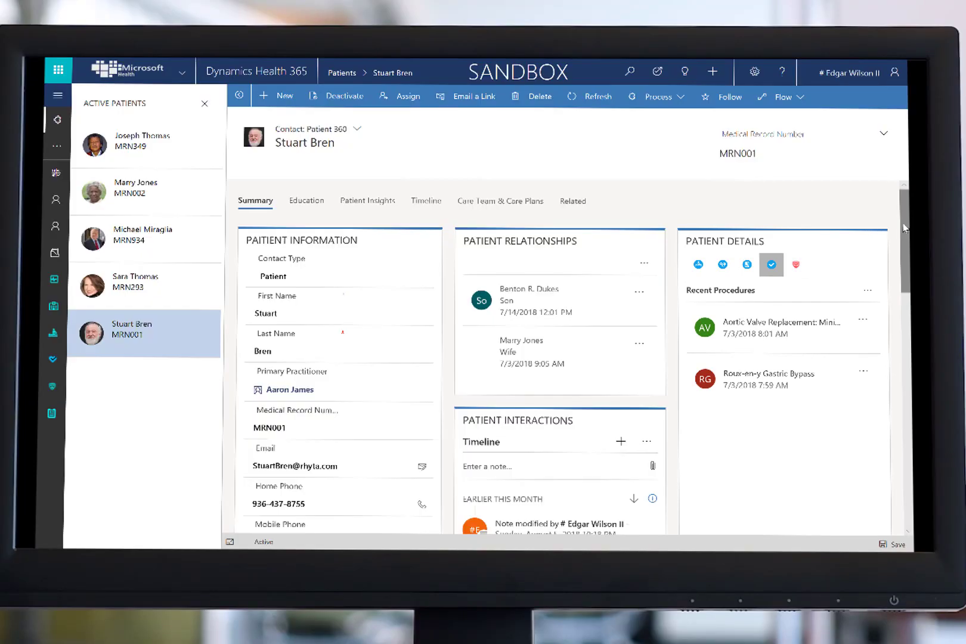
- Show the Patient Interactions timeline plotting appointments, orders and medications for July–August 2018
scroll("down", 3)
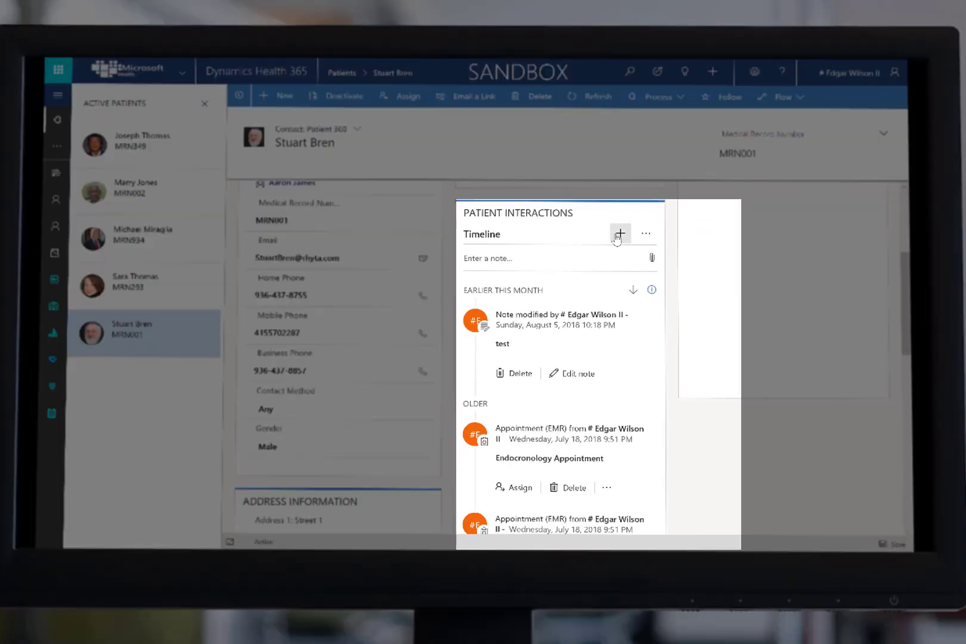
left_click(619, 234)
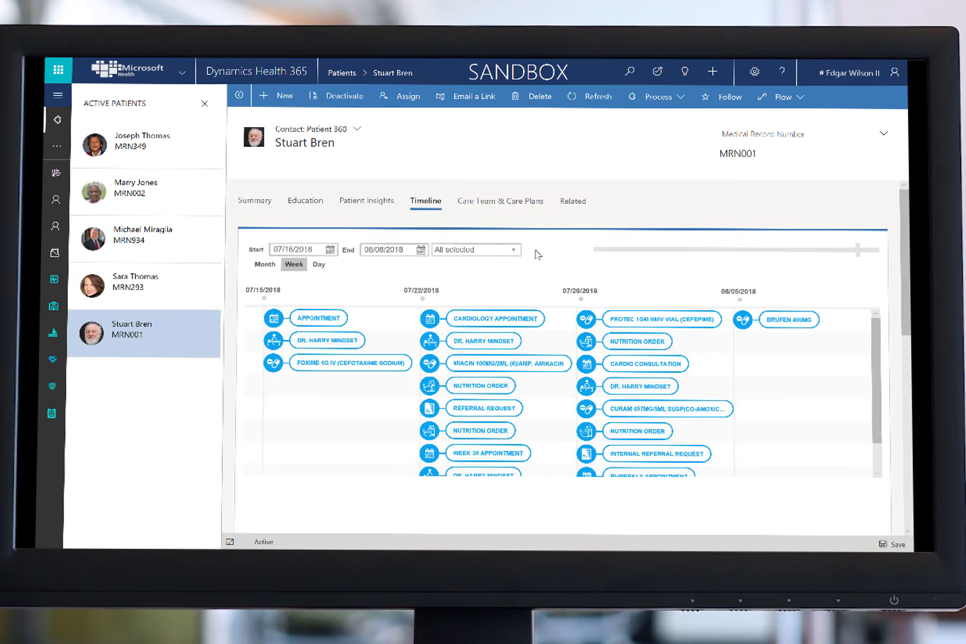
mouse_move(411, 305)
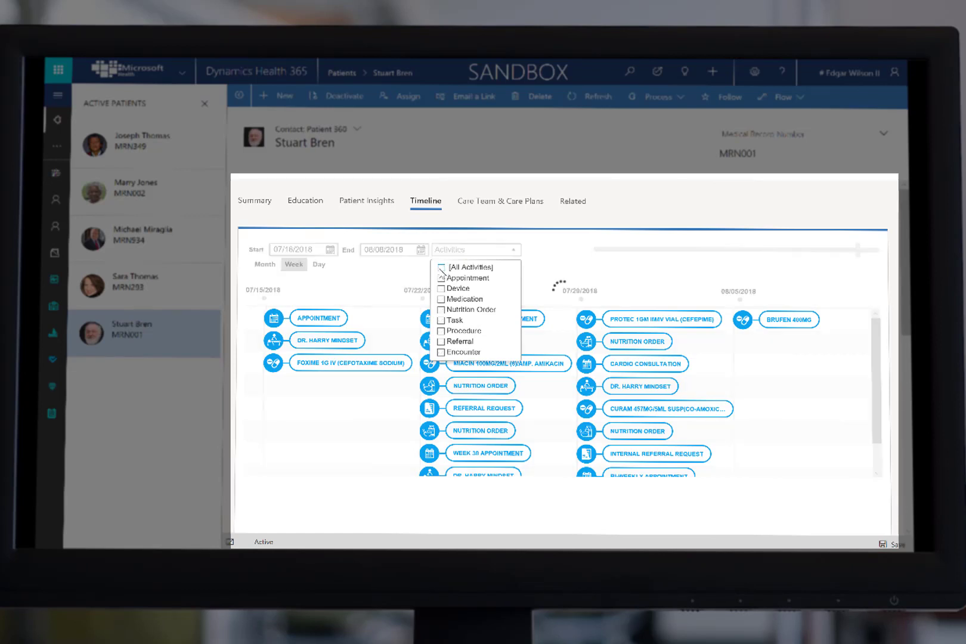
- Filter the timeline activity types to Appointment, Medication and Procedure
left_click(441, 299)
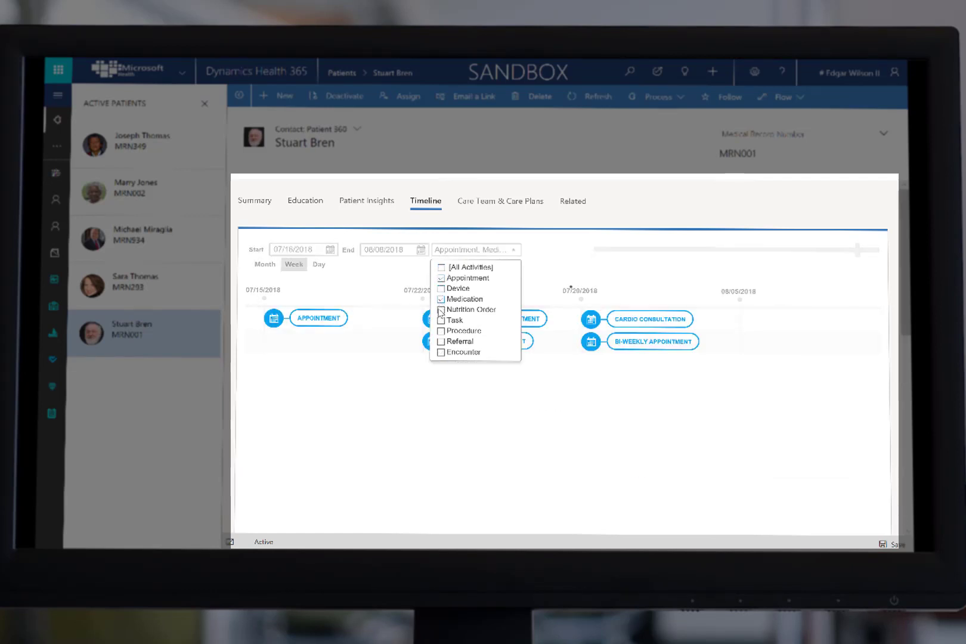
left_click(442, 330)
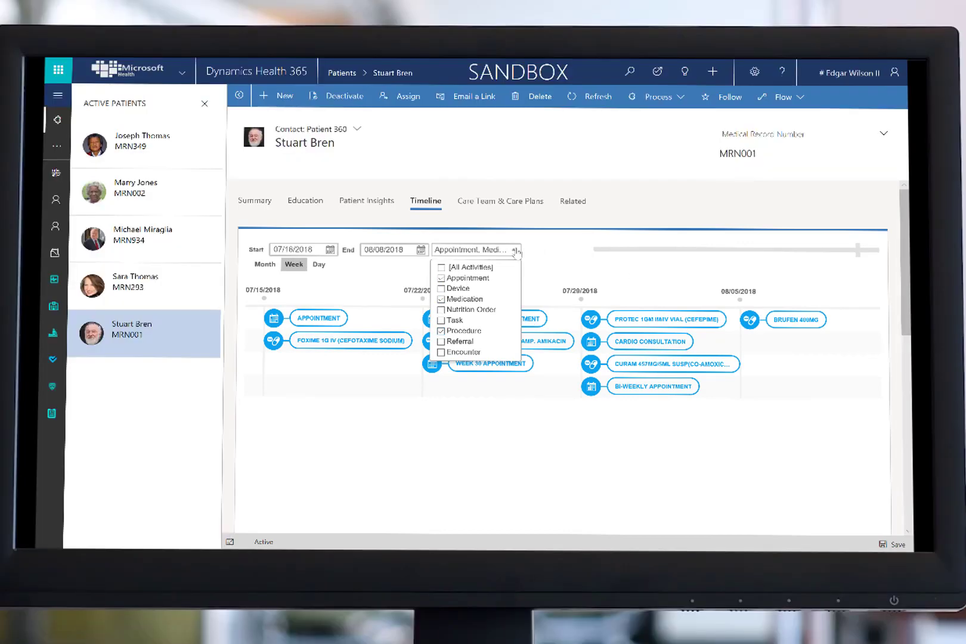
left_click(500, 201)
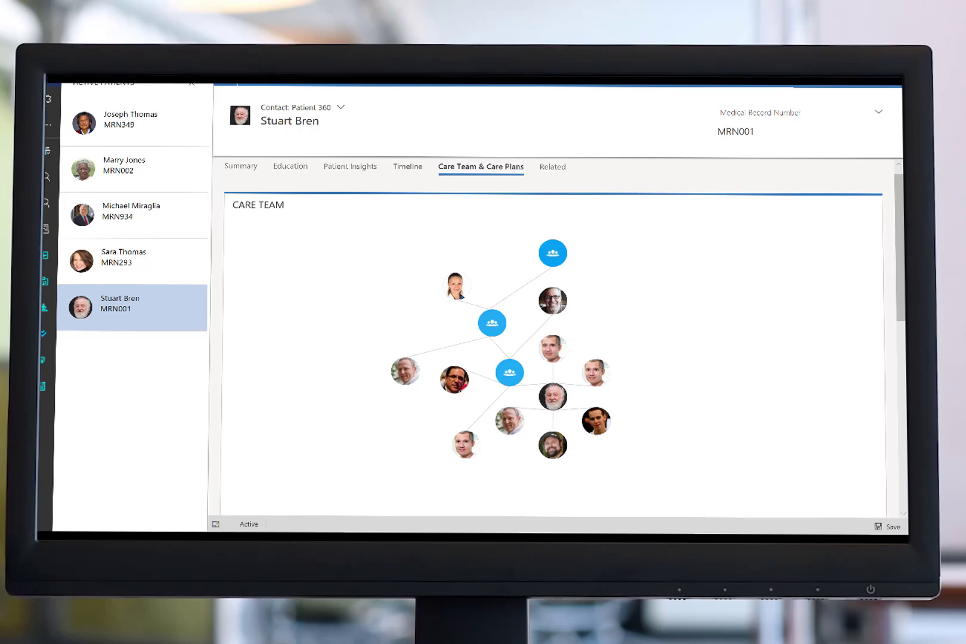
mouse_move(455, 382)
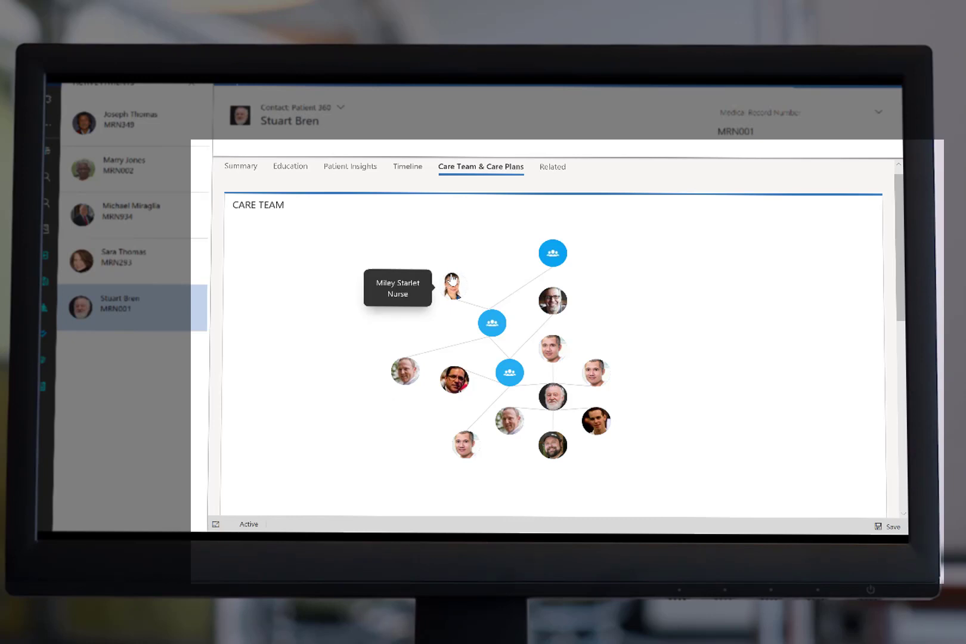
mouse_move(551, 254)
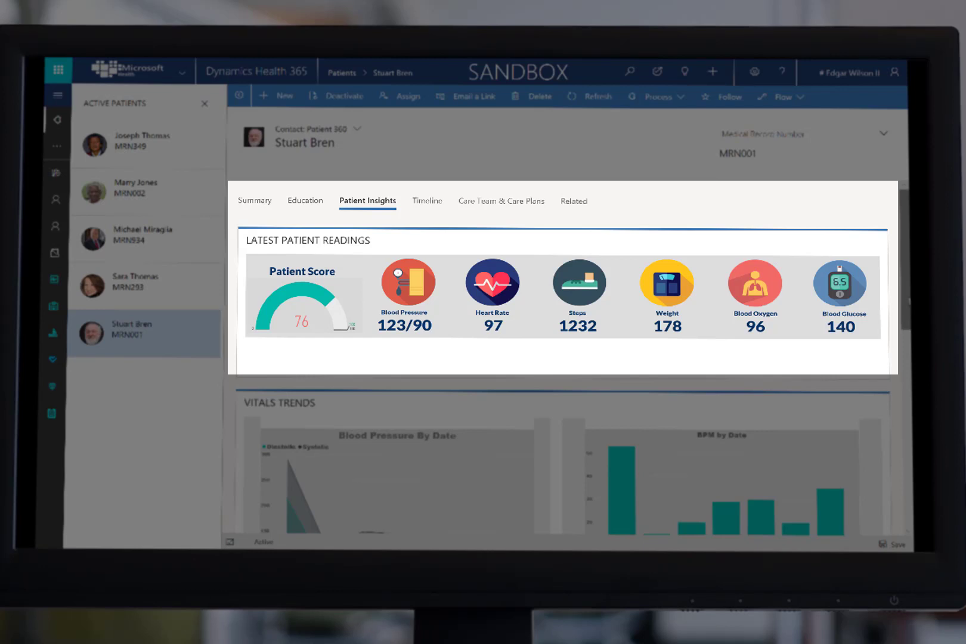
- Scroll through Patient Insights from latest readings past Vitals Trends to Marketing Trends
scroll("down", 3)
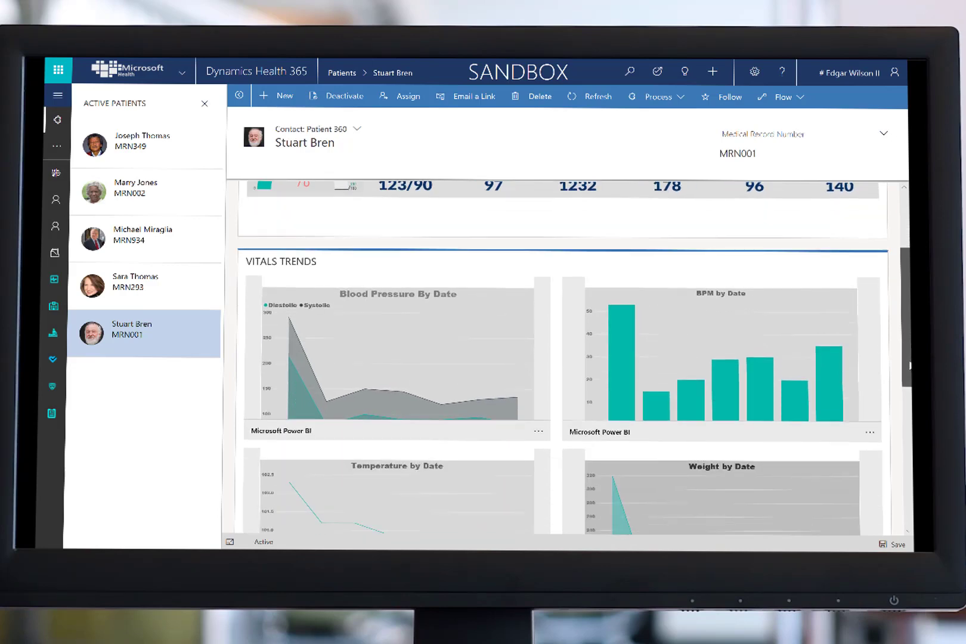
scroll("down", 3)
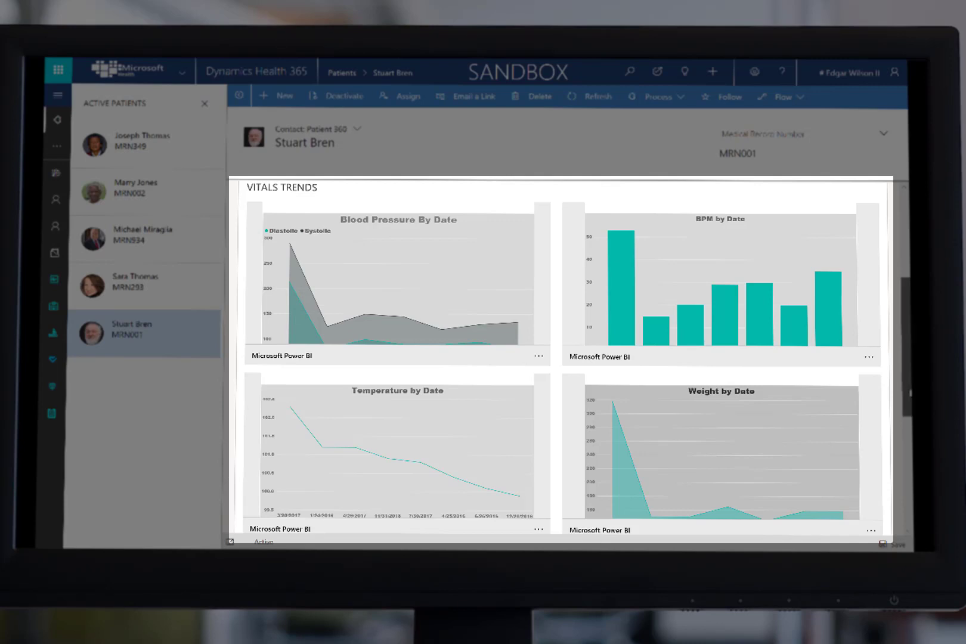
scroll("down", 3)
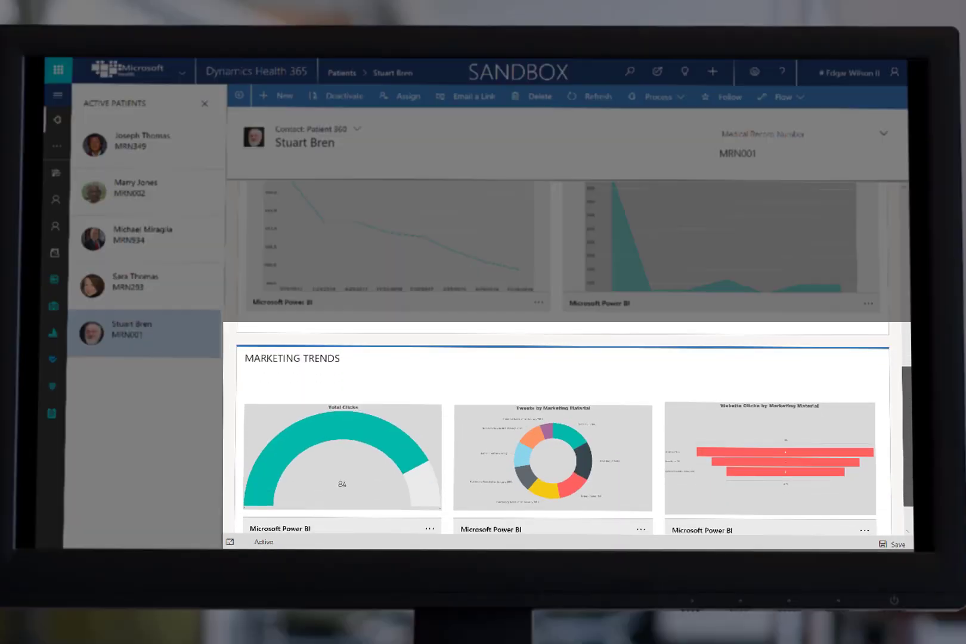
scroll("down", 3)
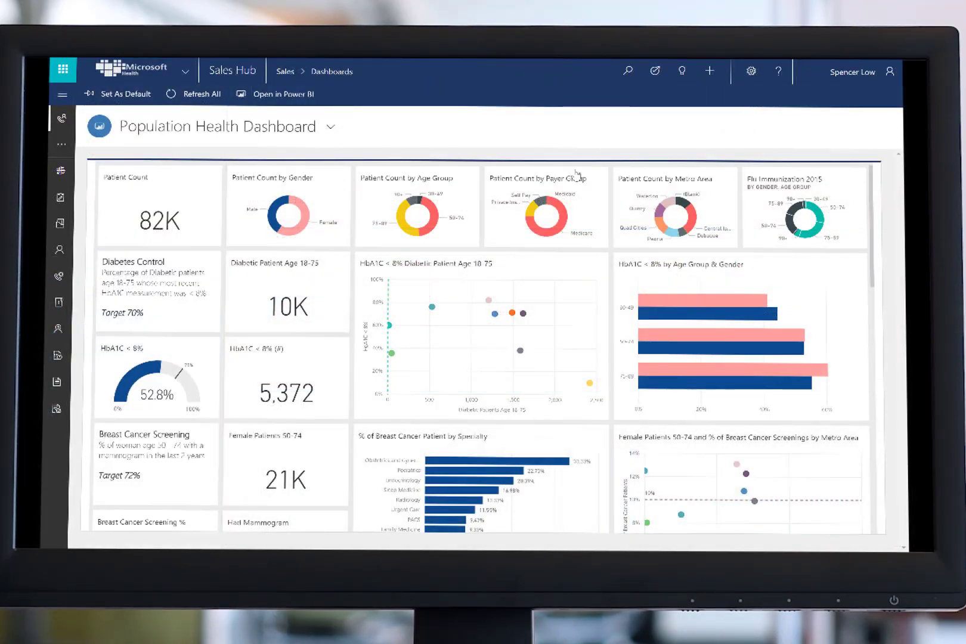
mouse_move(869, 222)
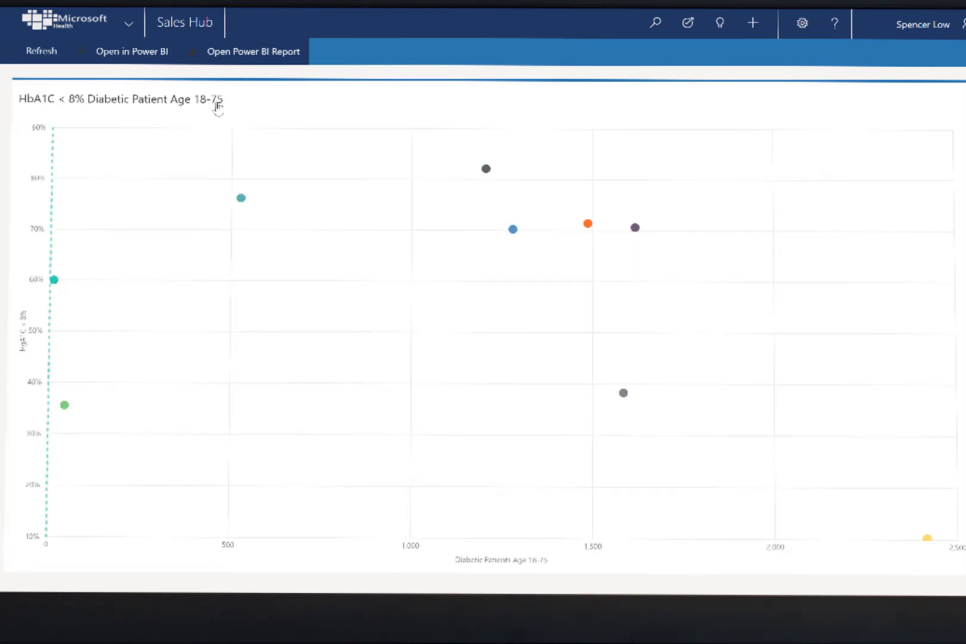
- Open the Power BI report behind the diabetic chart, show Diabetes Control and focus on the shaded state
left_click(253, 51)
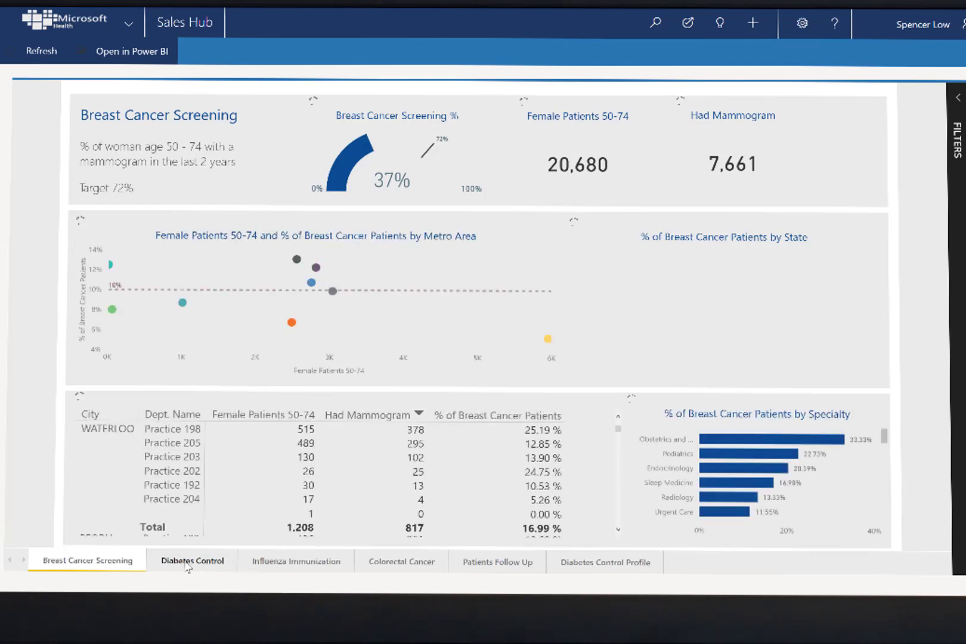
left_click(192, 560)
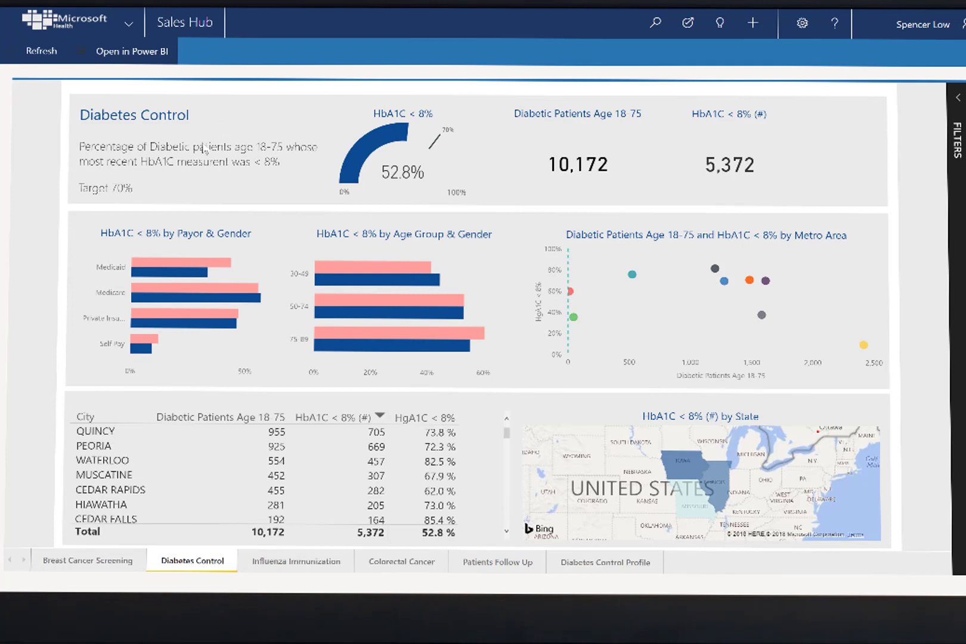
mouse_move(154, 269)
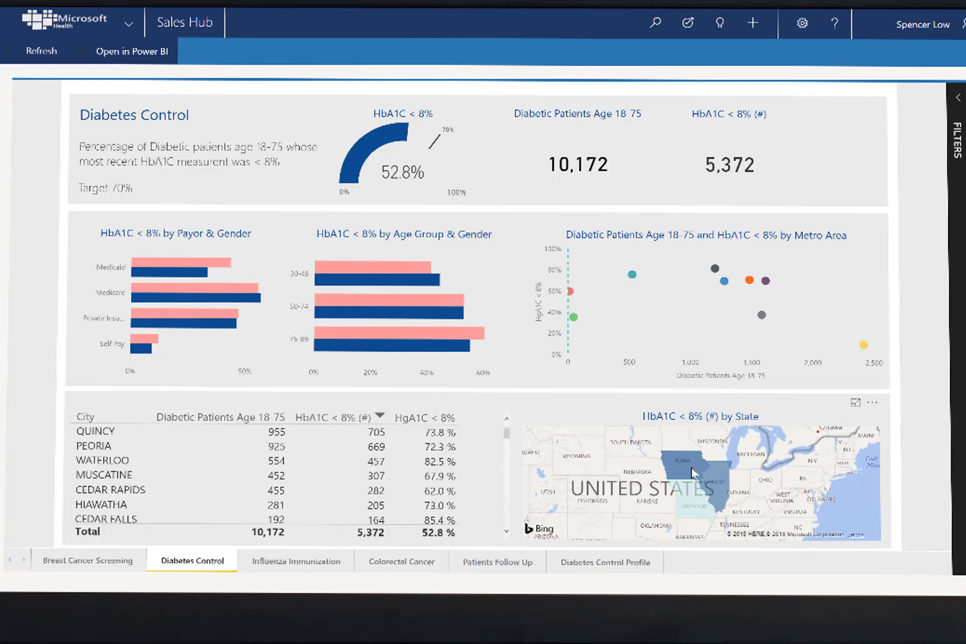
left_click(682, 462)
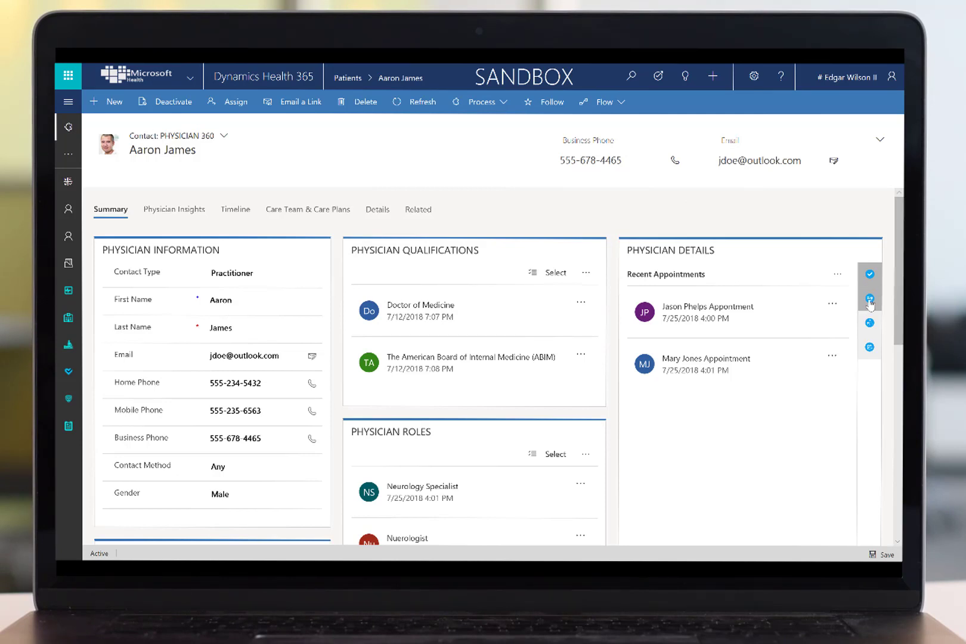
left_click(869, 323)
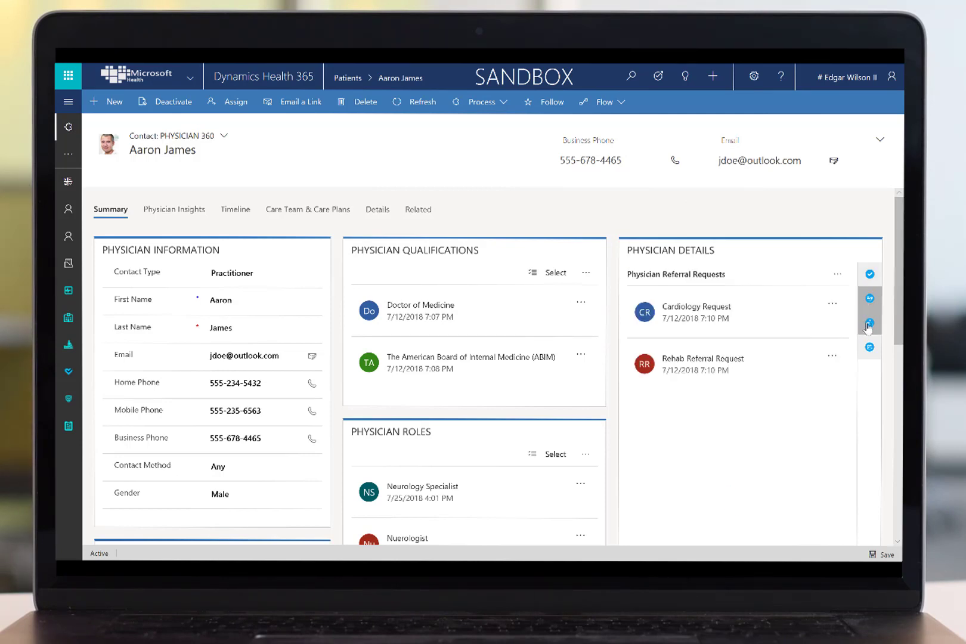
left_click(869, 348)
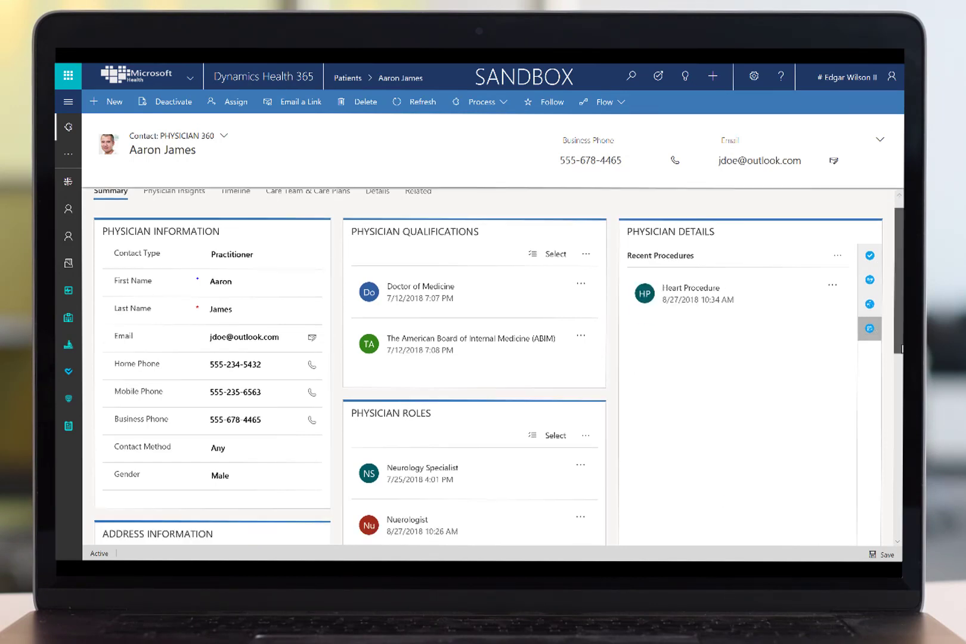
scroll("down", 3)
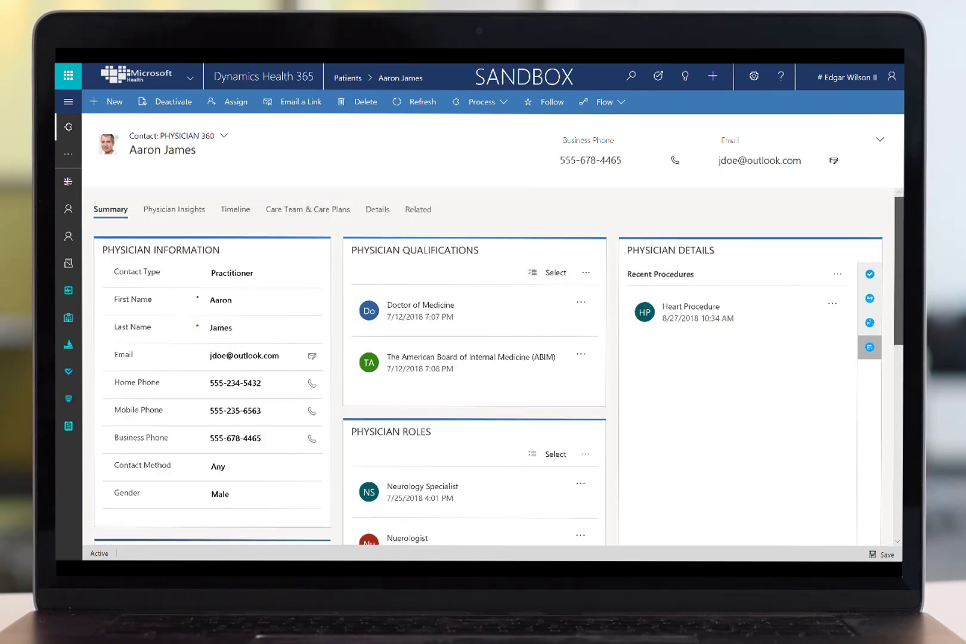
left_click(174, 210)
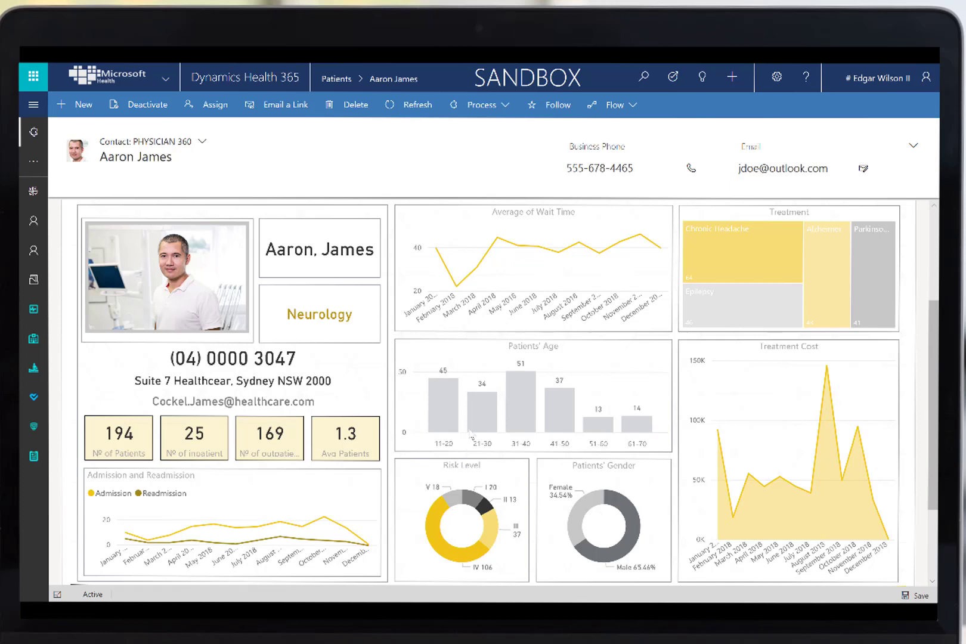
mouse_move(453, 417)
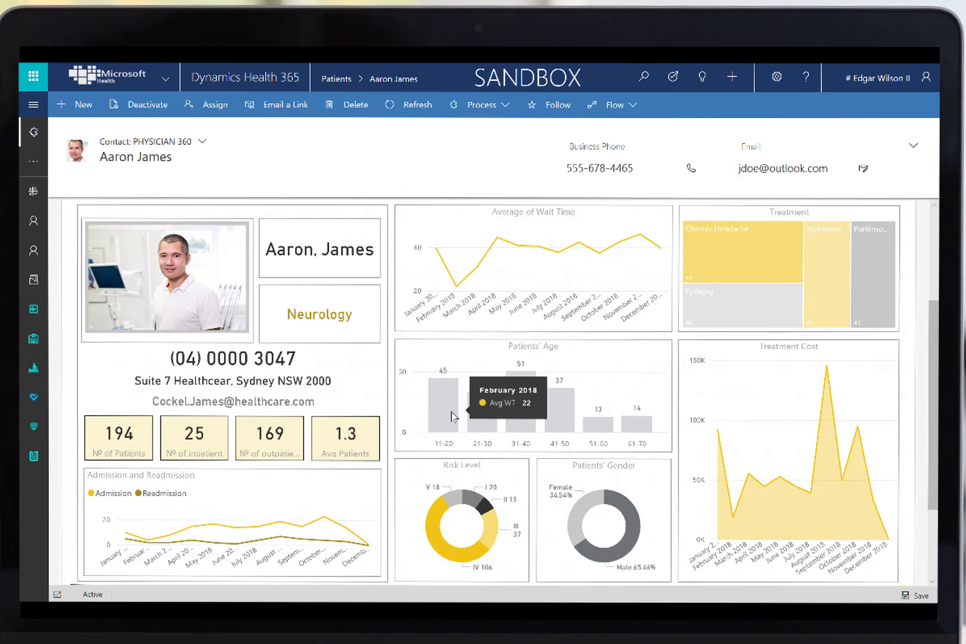
mouse_move(457, 514)
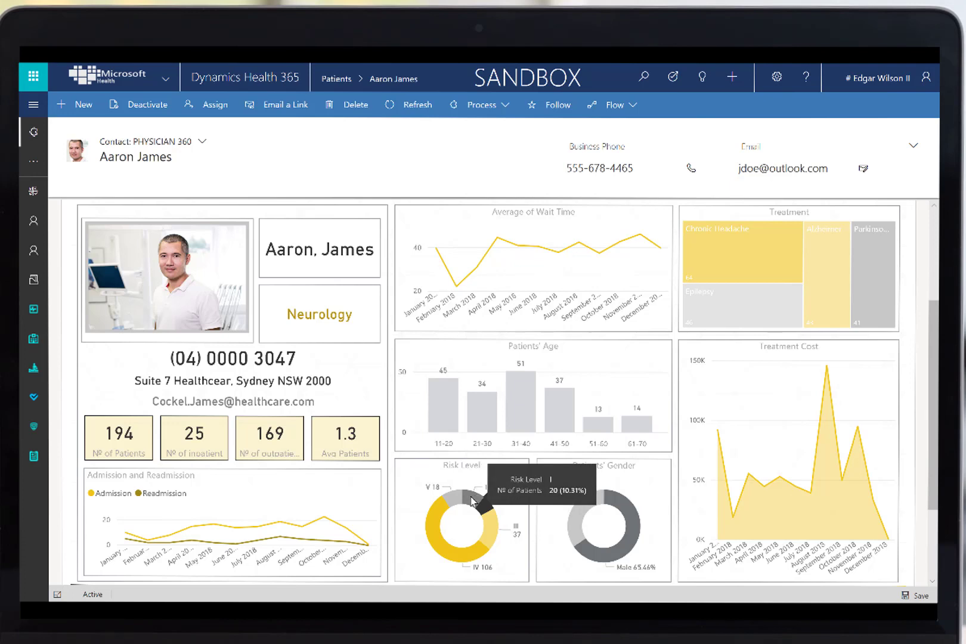
mouse_move(764, 259)
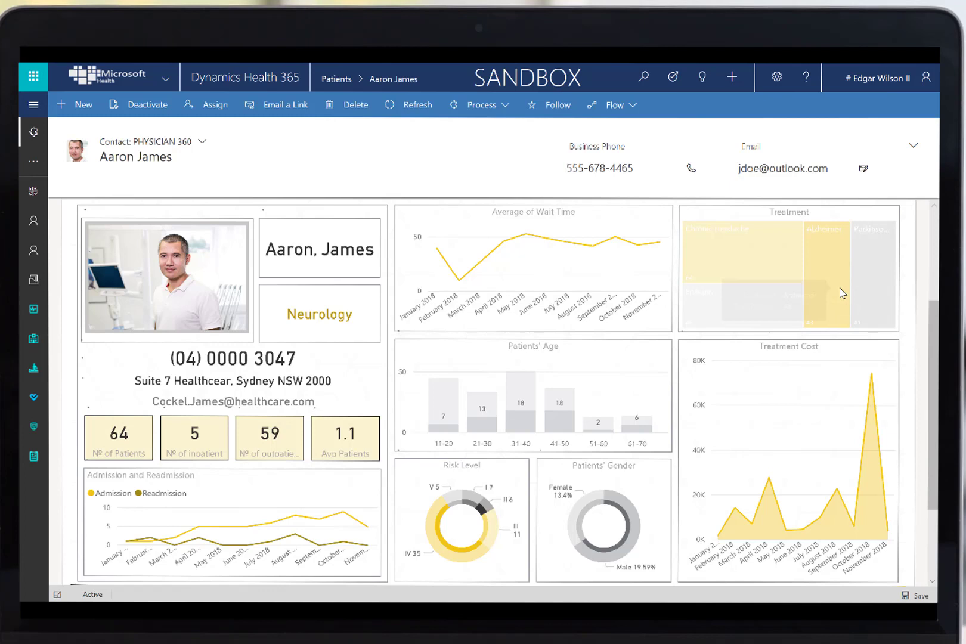
left_click(824, 270)
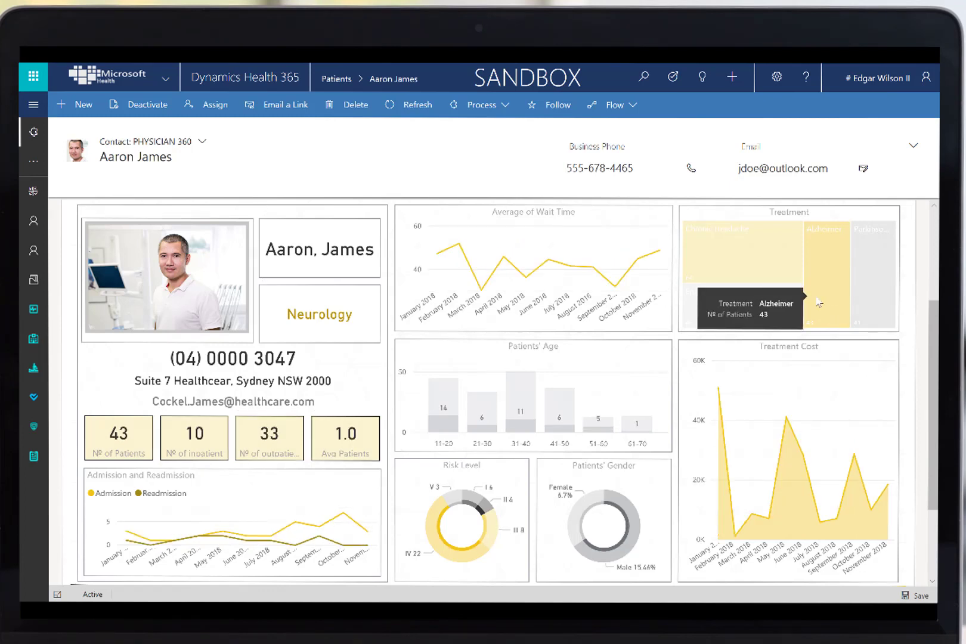
mouse_move(789, 474)
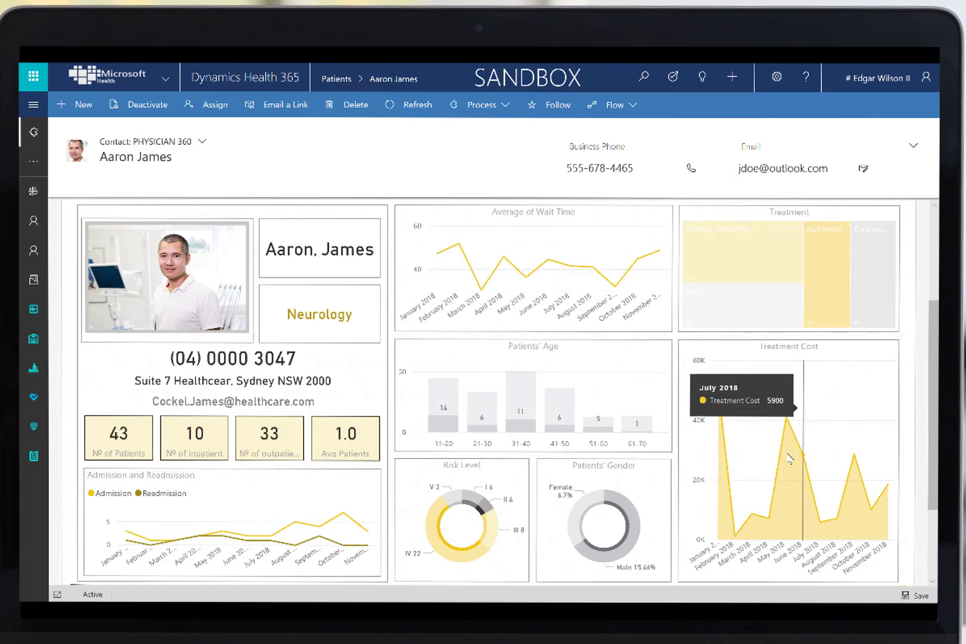
mouse_move(789, 458)
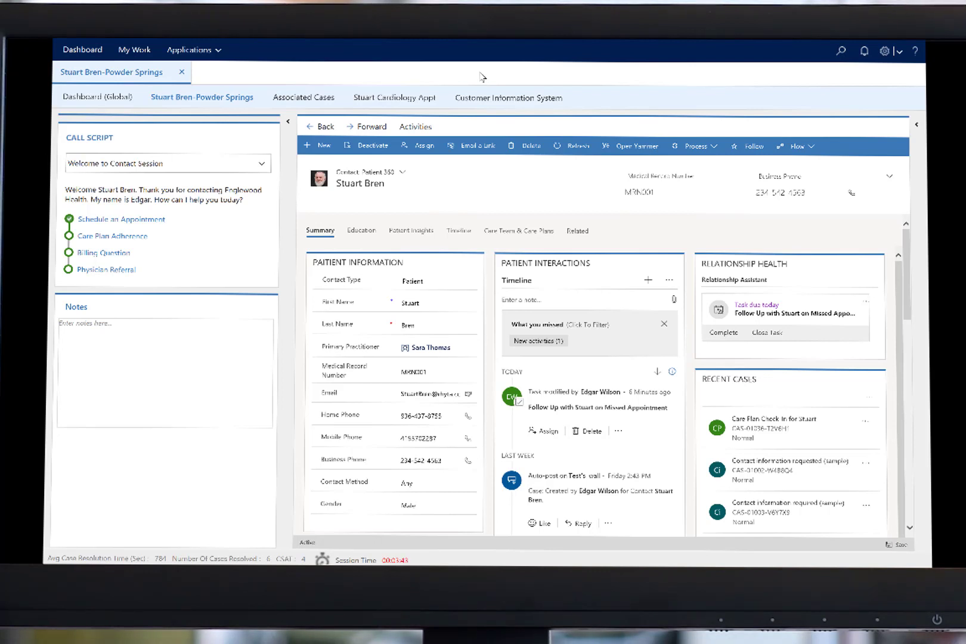
mouse_move(659, 244)
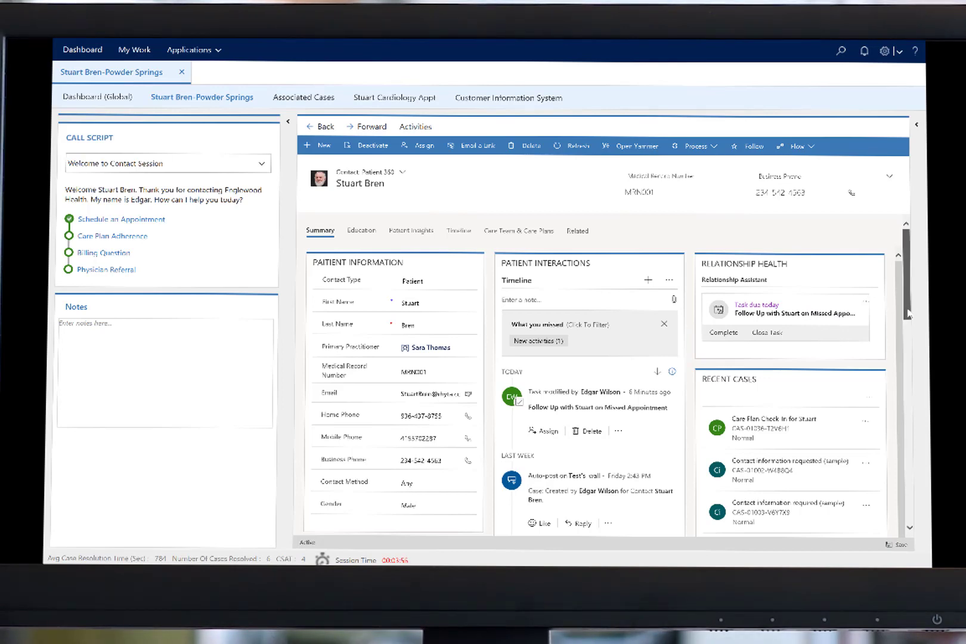
- Show the call-center patient's recent appointments in the Patient Details pane
scroll("down", 3)
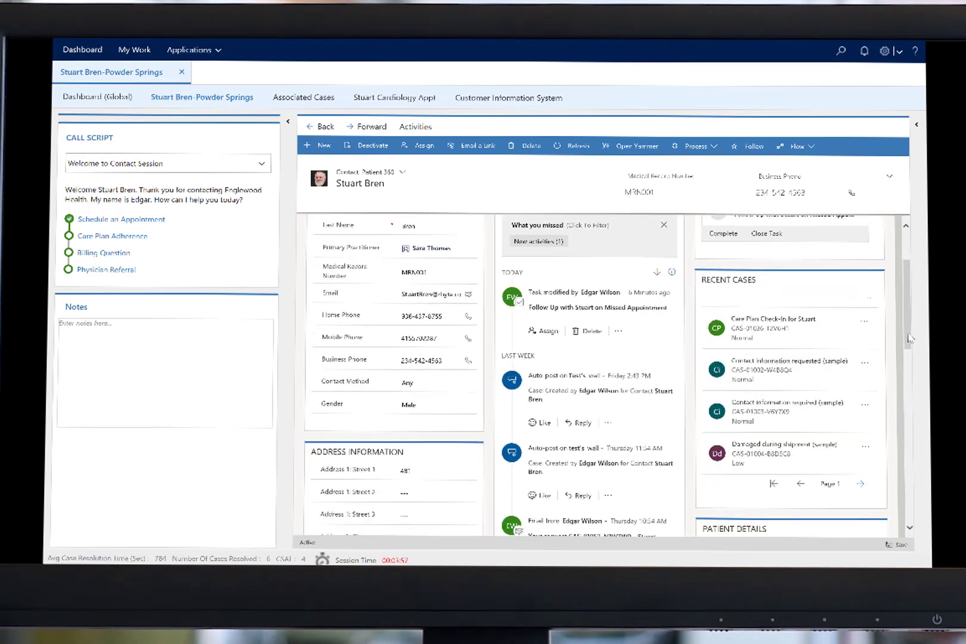
scroll("down", 3)
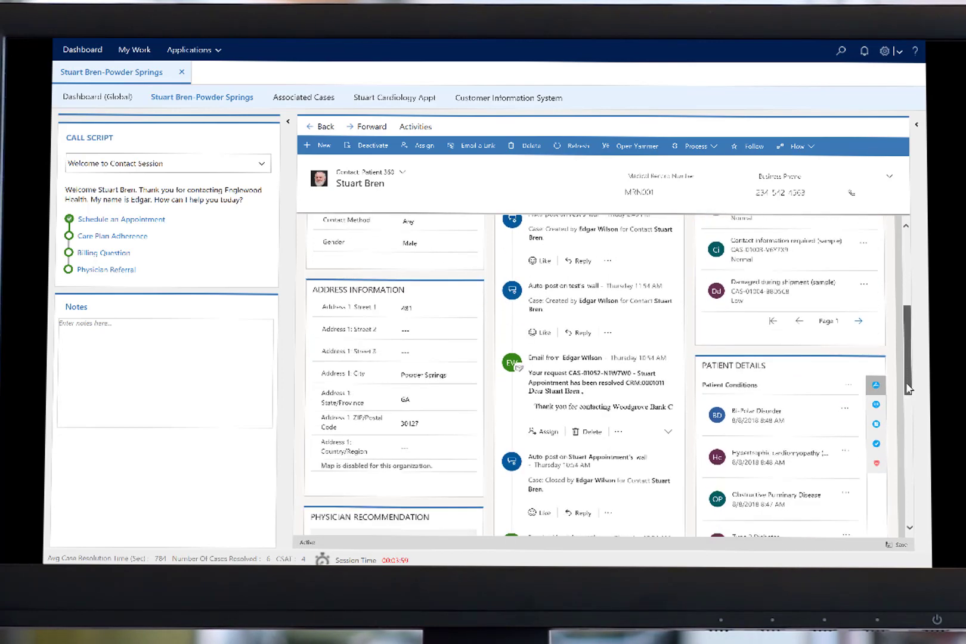
scroll("down", 3)
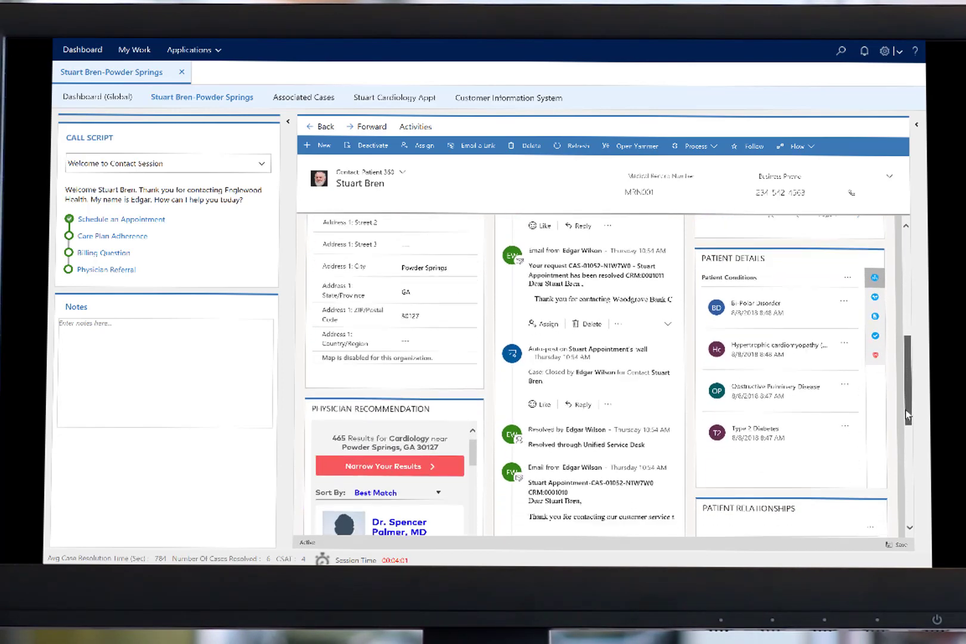
mouse_move(874, 316)
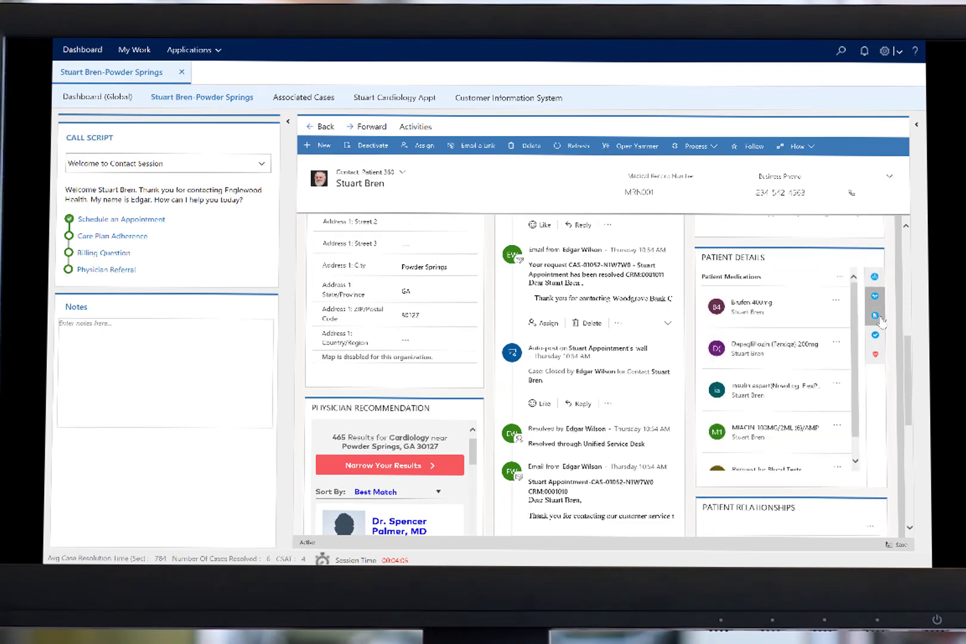
left_click(873, 315)
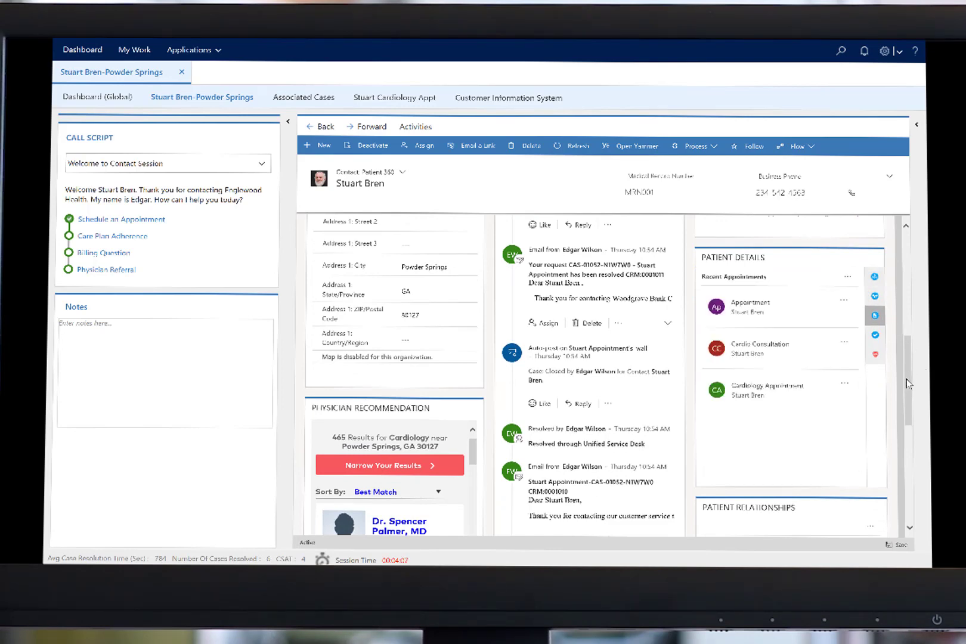
scroll("down", 3)
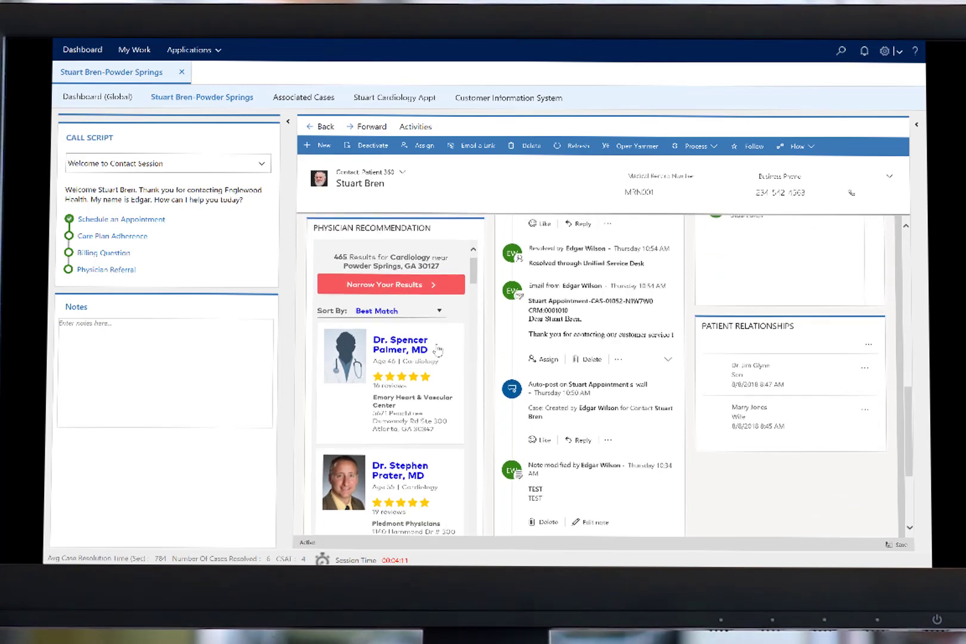
mouse_move(420, 353)
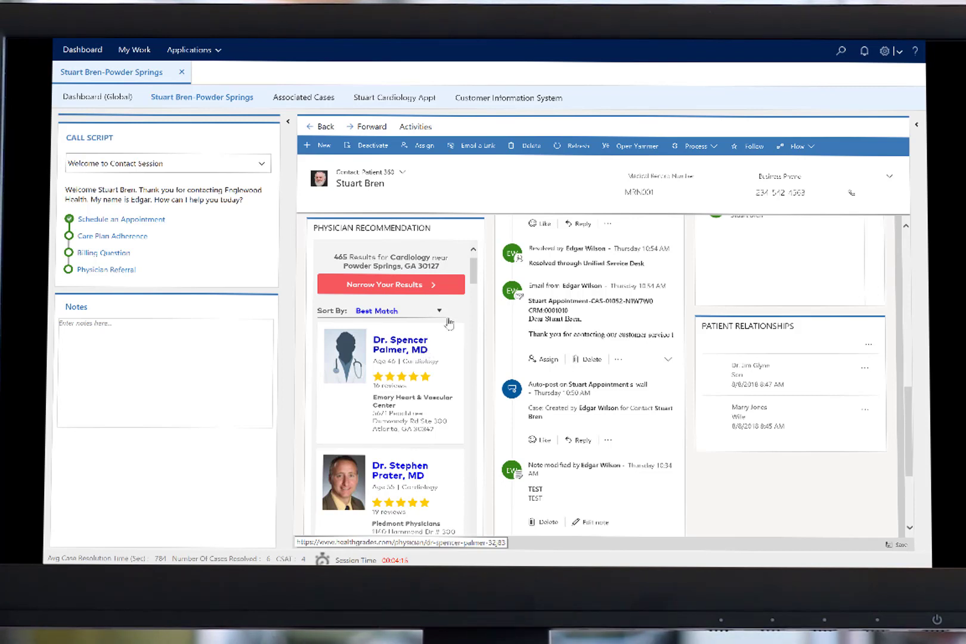
- Open the top-matched cardiologist's Healthgrades profile, then Stuart's cardiology appointment case
left_click(399, 344)
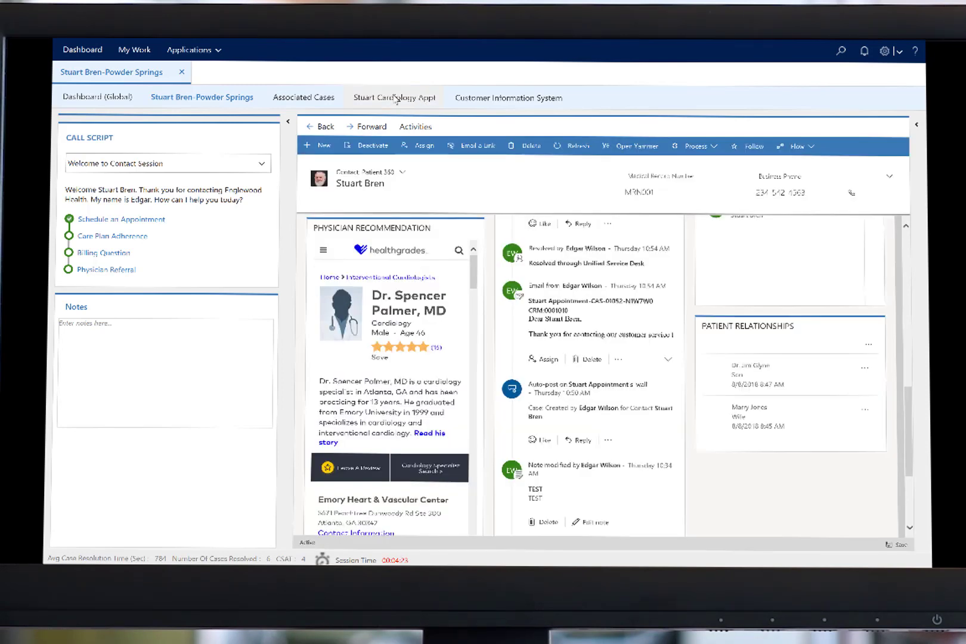
left_click(395, 98)
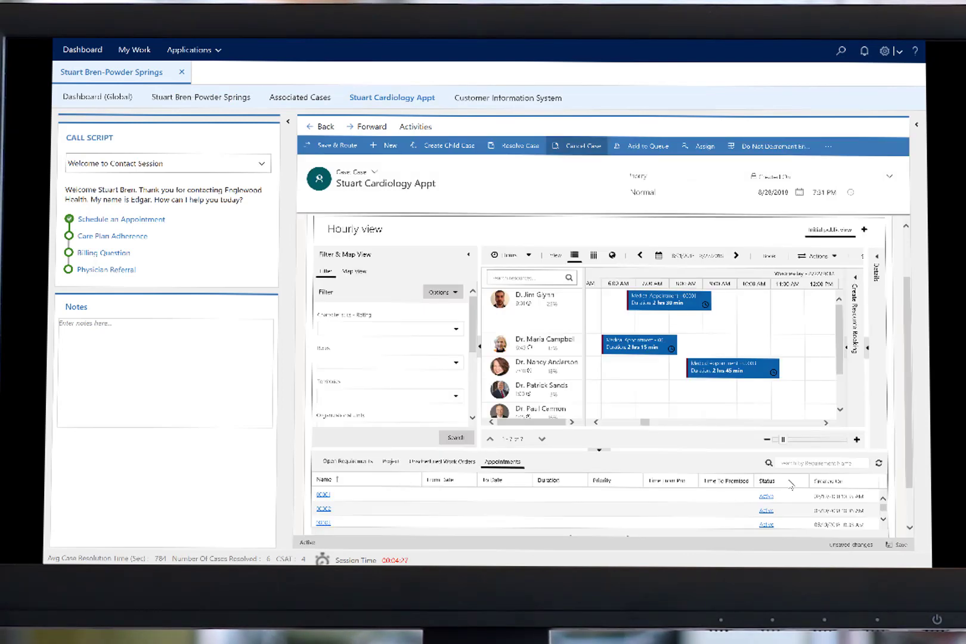
mouse_move(592, 499)
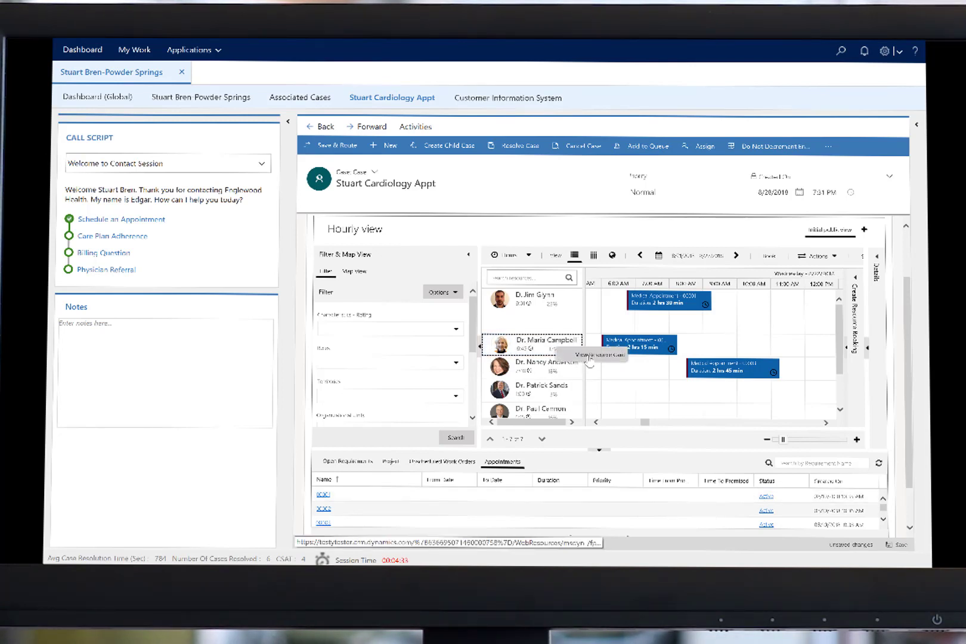
- Select a doctor's resource card on the Cardiology Appt hourly schedule board
left_click(546, 341)
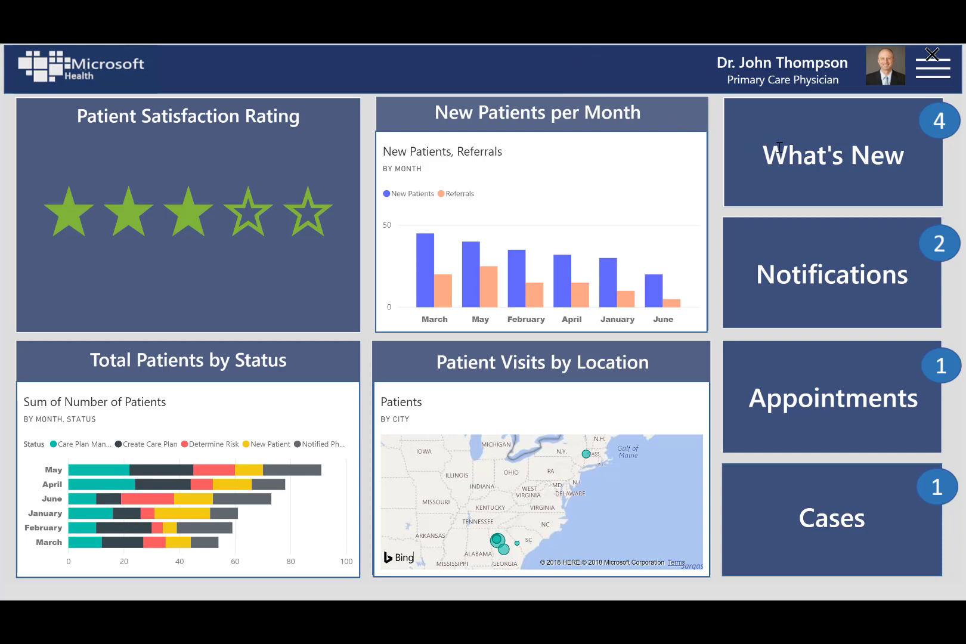
mouse_move(508, 302)
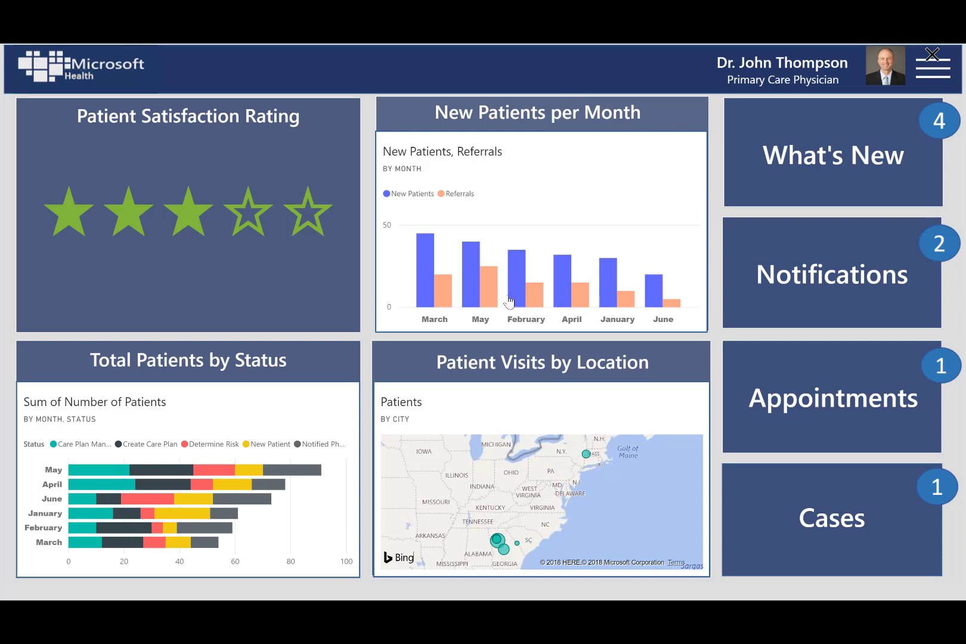
mouse_move(857, 151)
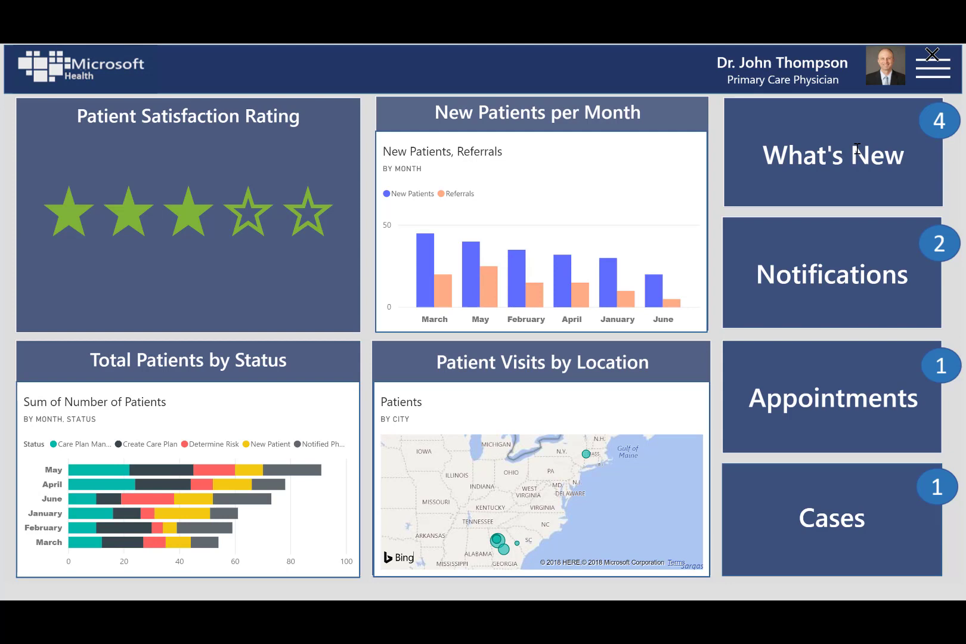
- From What's New, open the blurred-vision patient's 360 view and show his blood pressure vitals
left_click(832, 154)
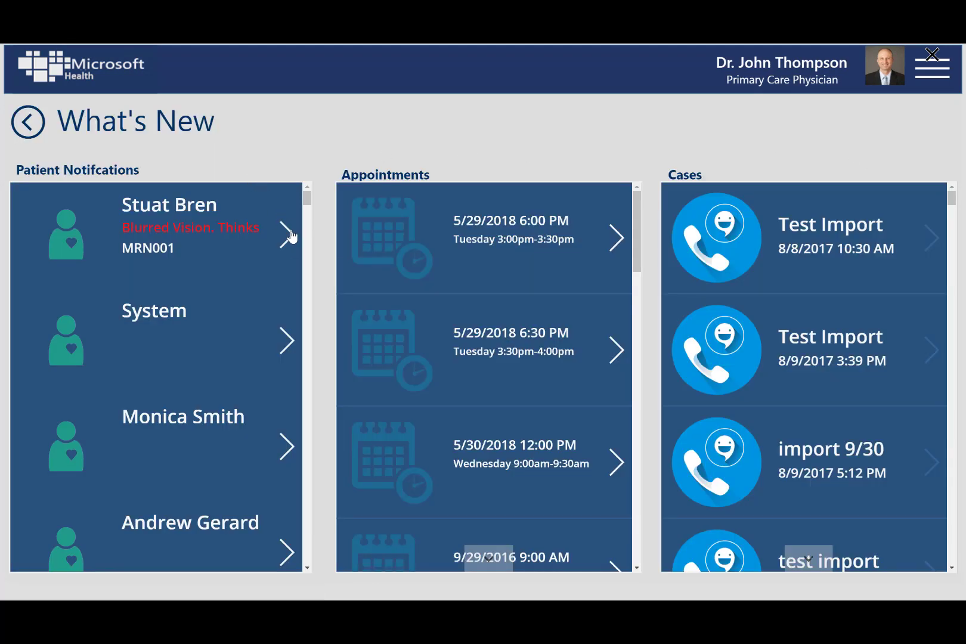
left_click(289, 234)
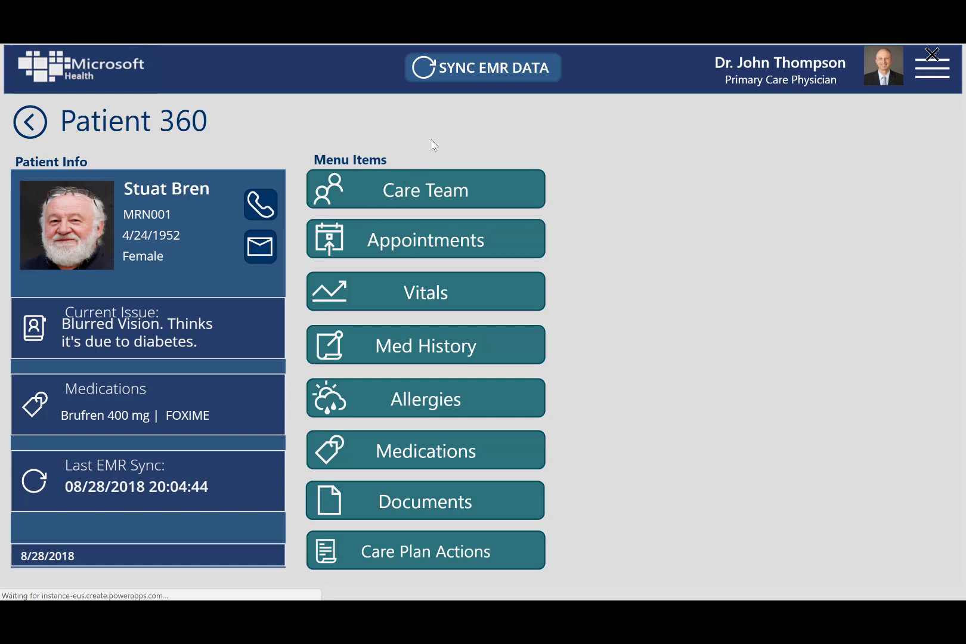
mouse_move(436, 202)
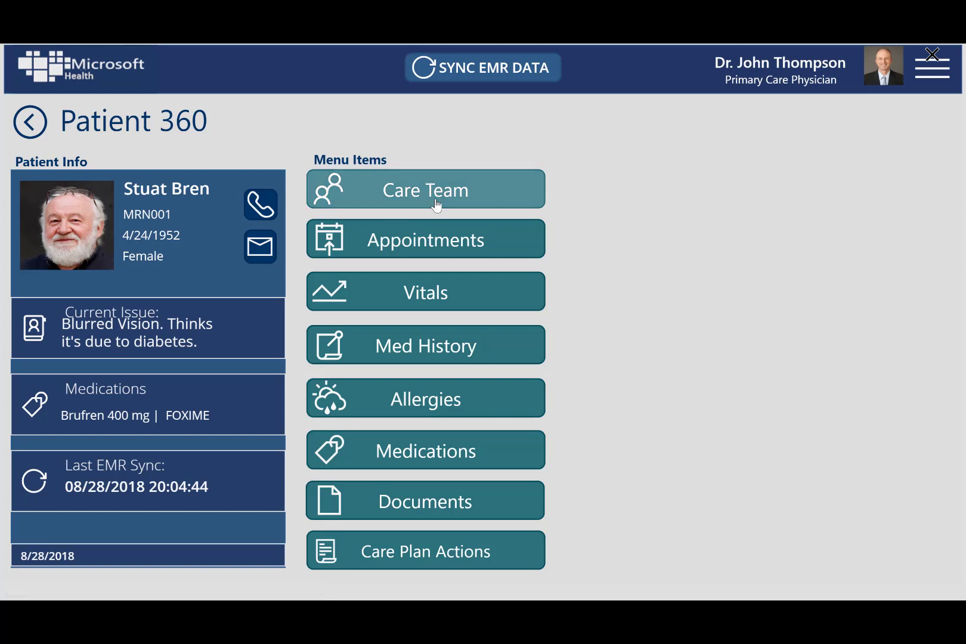
left_click(425, 189)
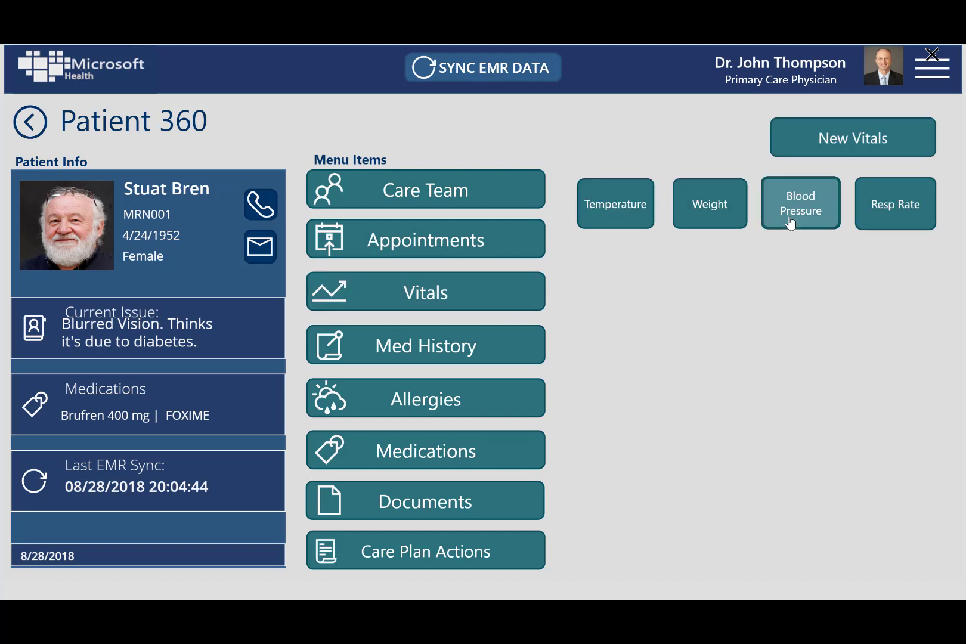
left_click(800, 203)
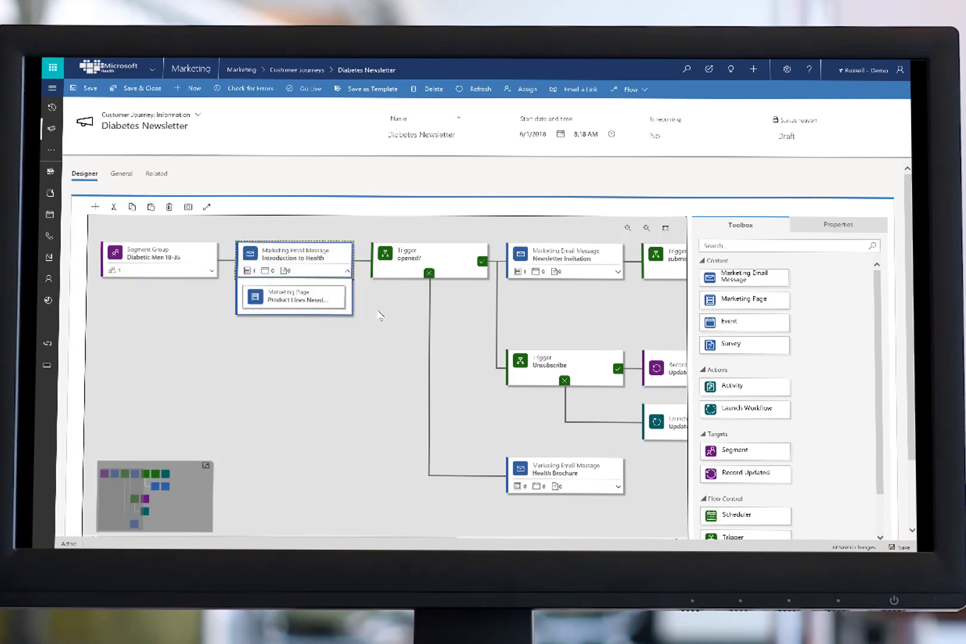
mouse_move(487, 284)
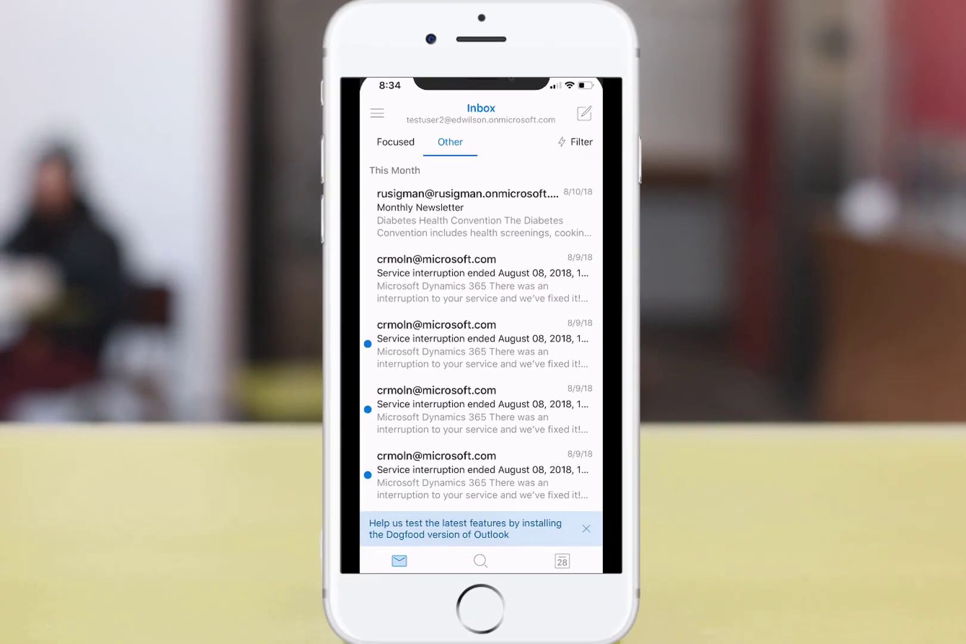
- Open the Monthly Newsletter email and follow Register to the Diabetes Health Convention event page
left_click(467, 220)
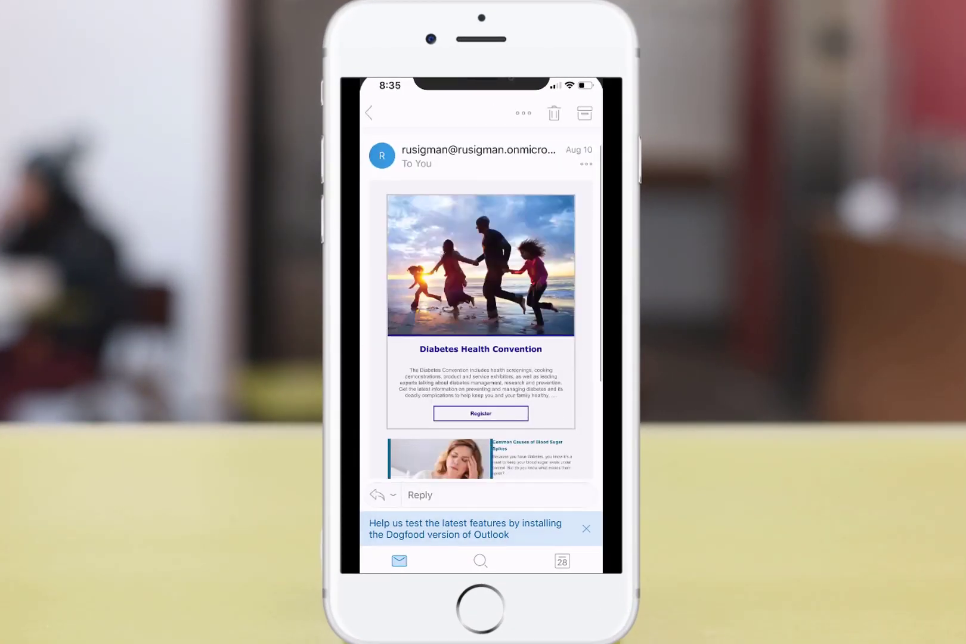
scroll("down", 3)
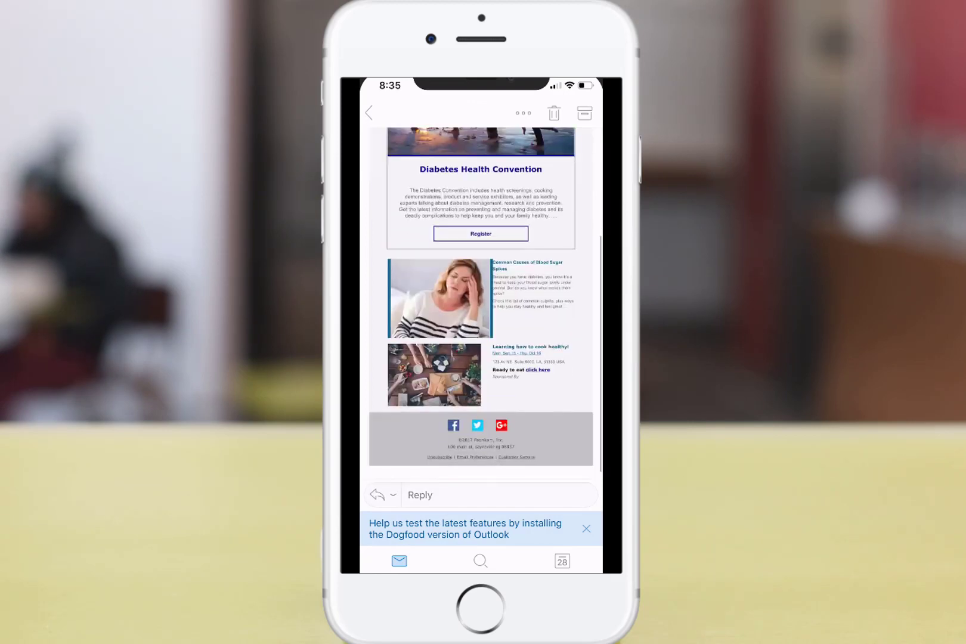
left_click(480, 233)
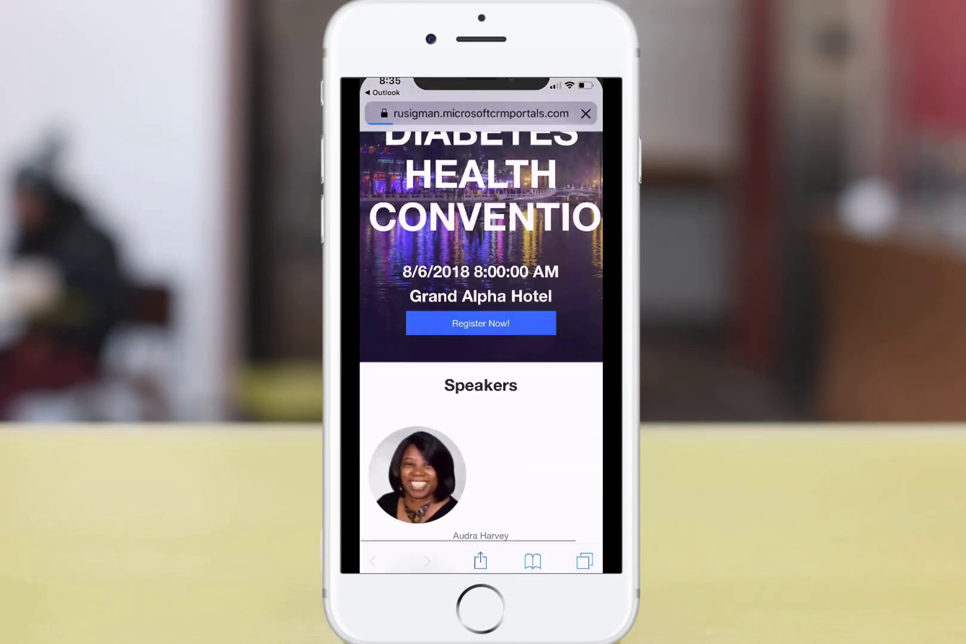
- Browse the event page's speakers and start registering via Register Now
scroll("down", 3)
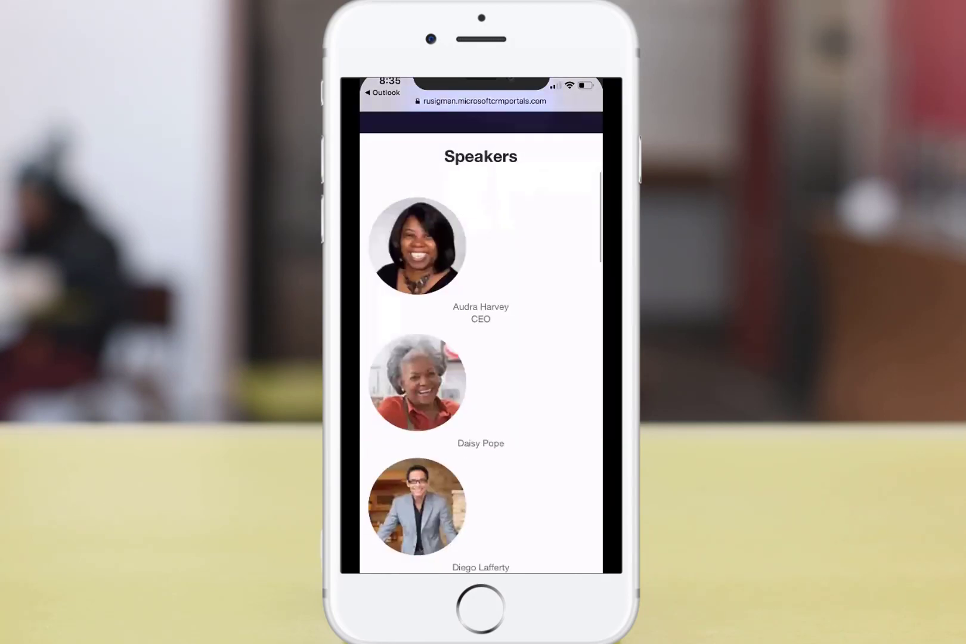
scroll("up", 3)
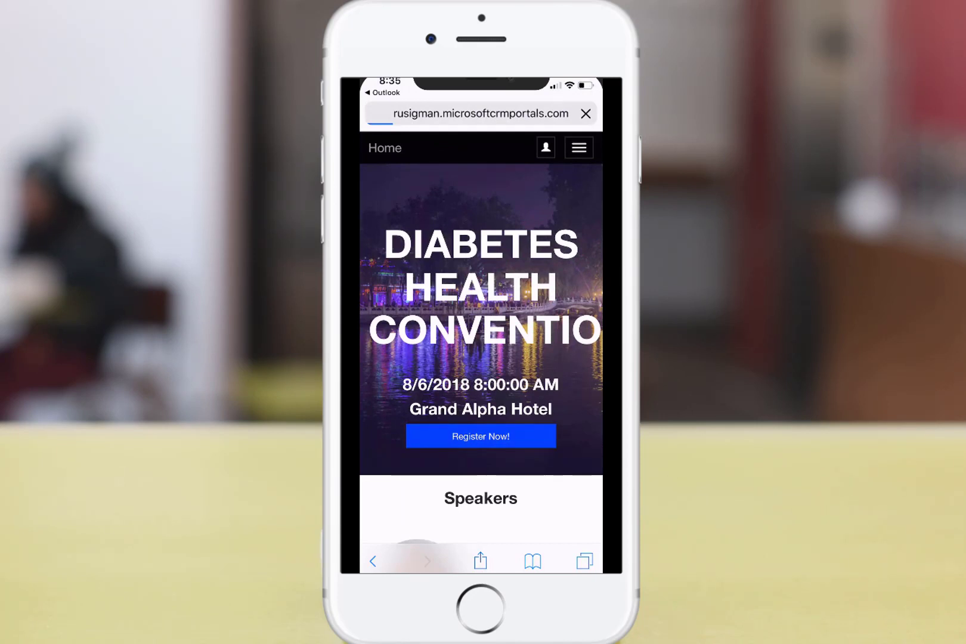
left_click(480, 437)
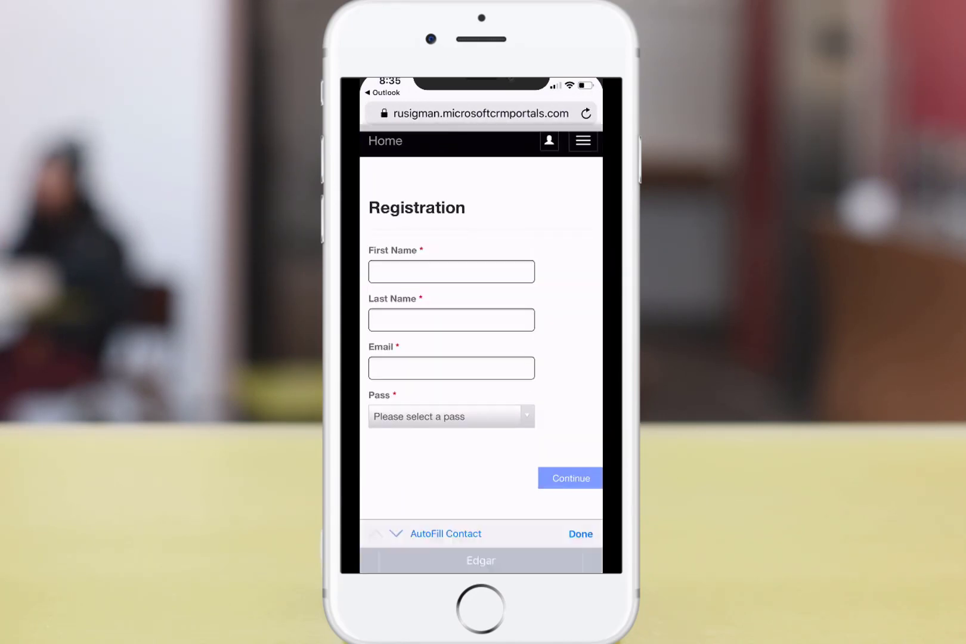